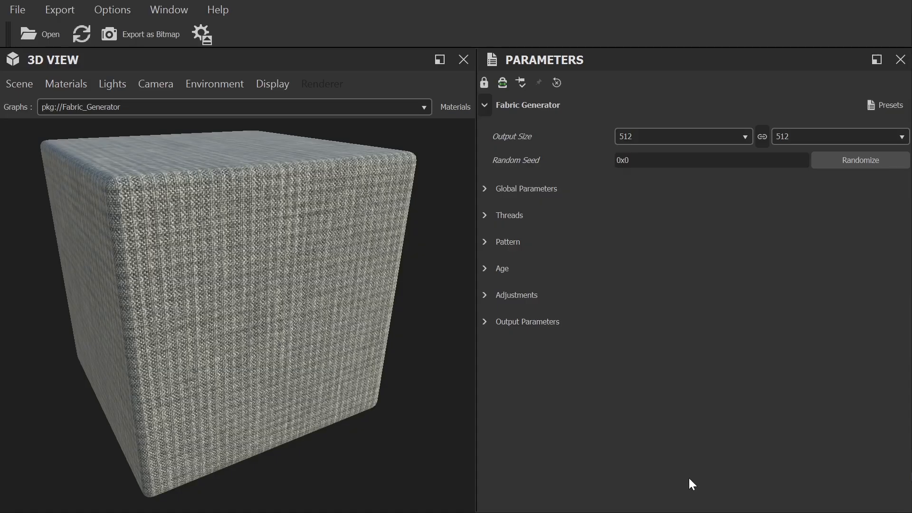
{"action": "mouse_move", "coordinate": [717, 468]}
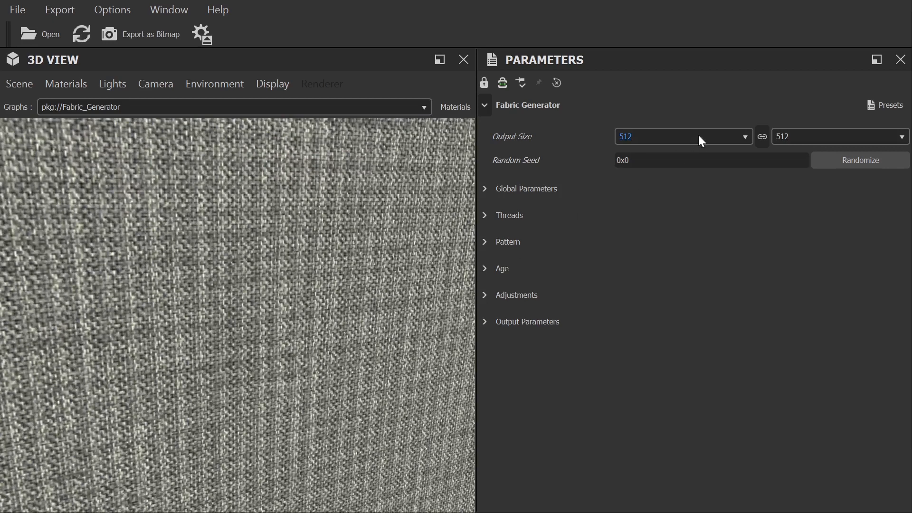
Bring up the output size choices for the fabric material, currently at 512.
{"action": "left_click", "coordinate": [684, 136]}
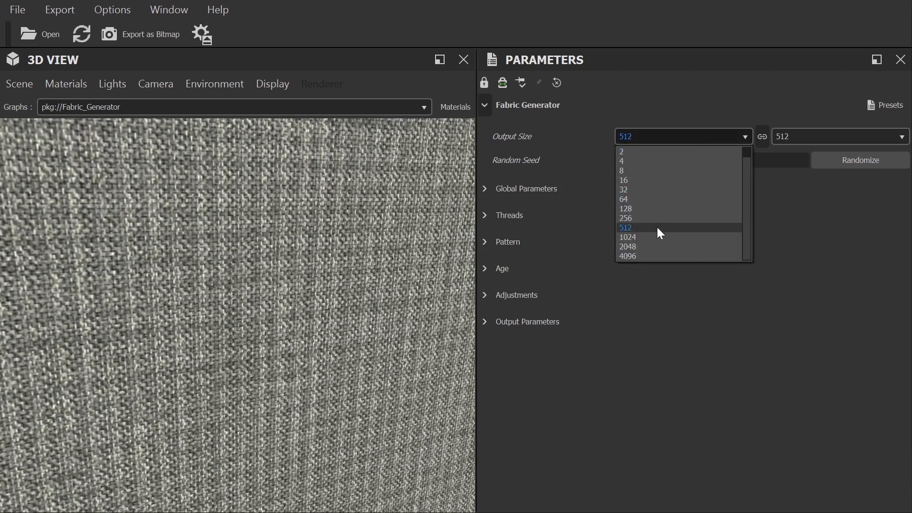
{"action": "mouse_move", "coordinate": [629, 257]}
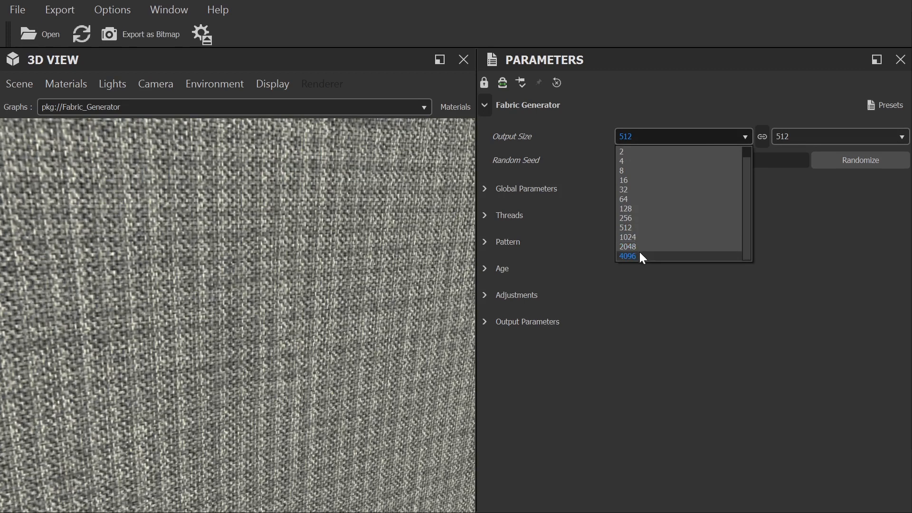
{"action": "mouse_move", "coordinate": [644, 261]}
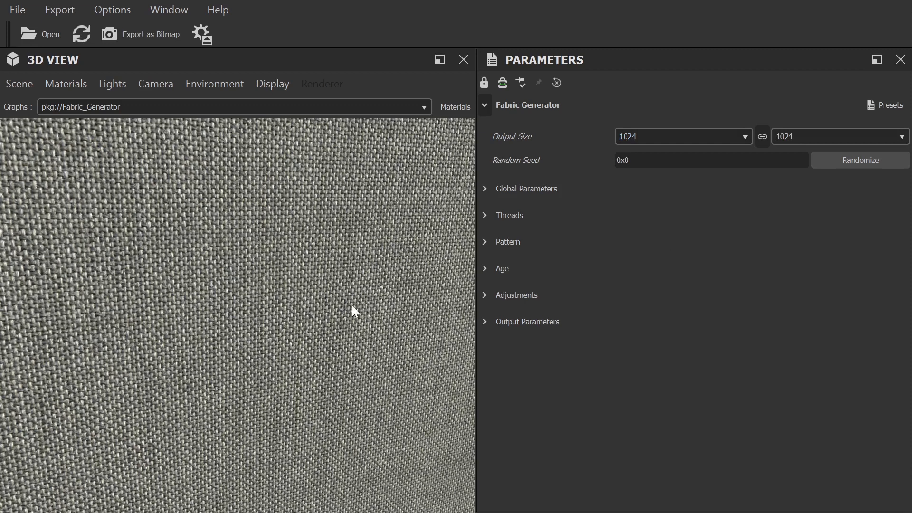
{"action": "mouse_move", "coordinate": [378, 300]}
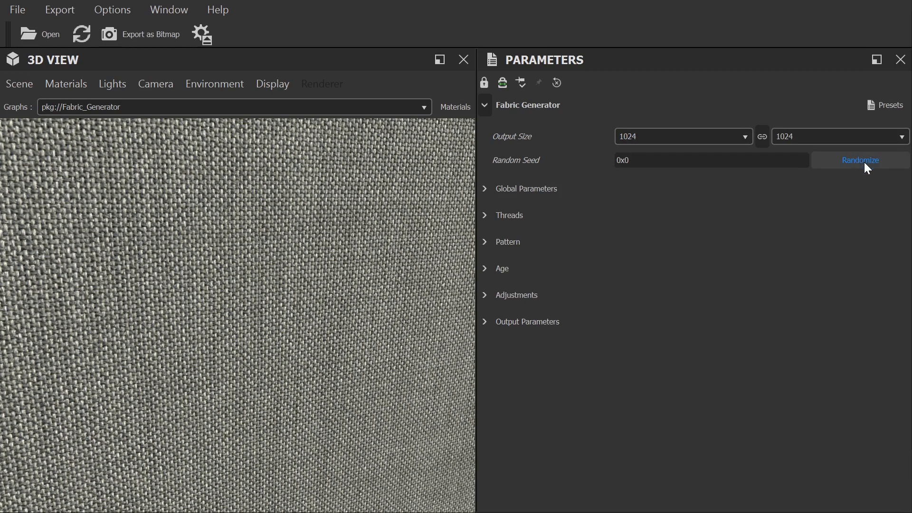
Randomize the fabric's seed twice, then reveal the Global Parameters group.
{"action": "left_click", "coordinate": [860, 160]}
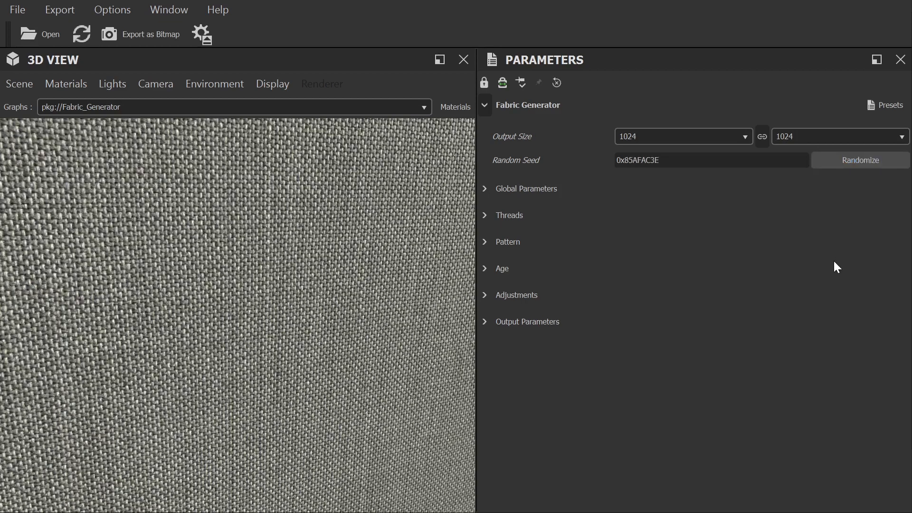
{"action": "left_click", "coordinate": [861, 160]}
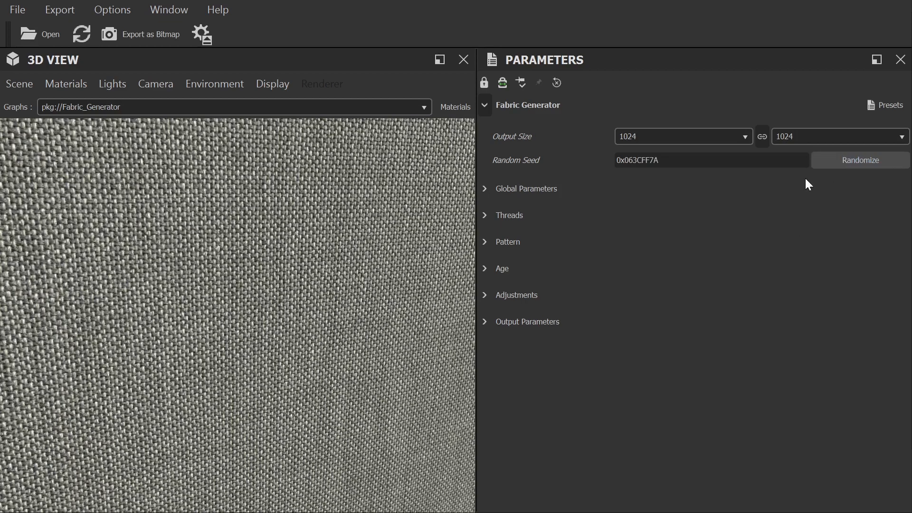
{"action": "left_click", "coordinate": [860, 160]}
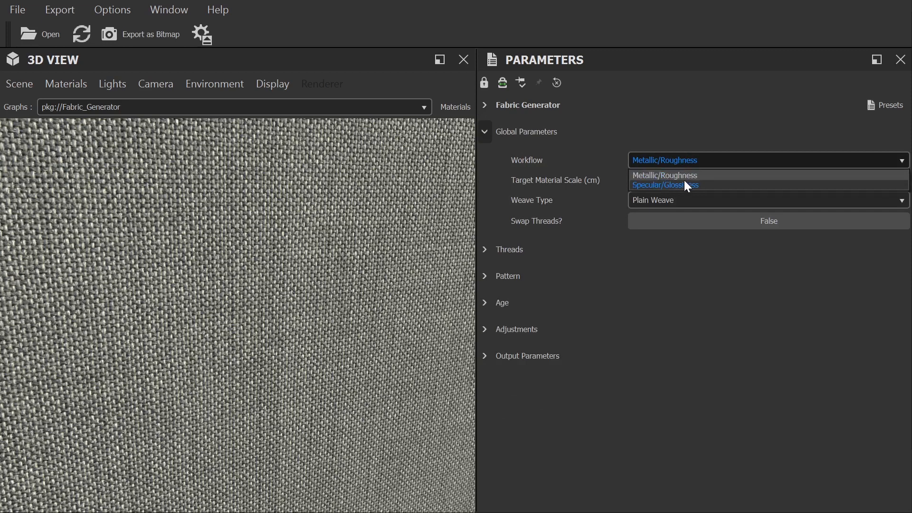
{"action": "left_click", "coordinate": [664, 175]}
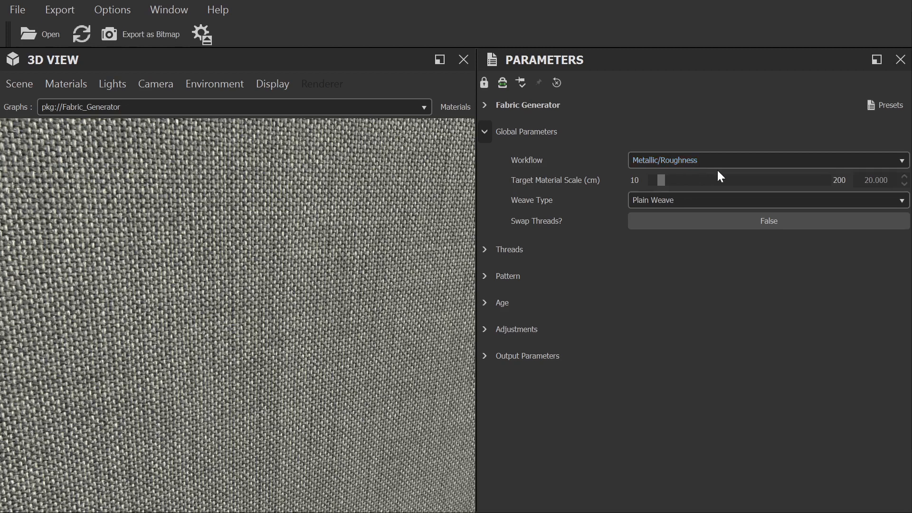
{"action": "mouse_move", "coordinate": [704, 185]}
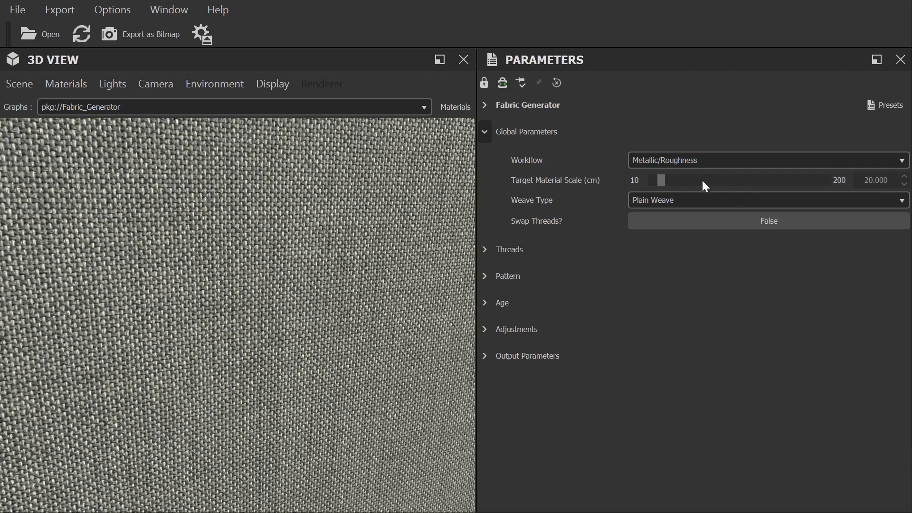
{"action": "mouse_move", "coordinate": [589, 189]}
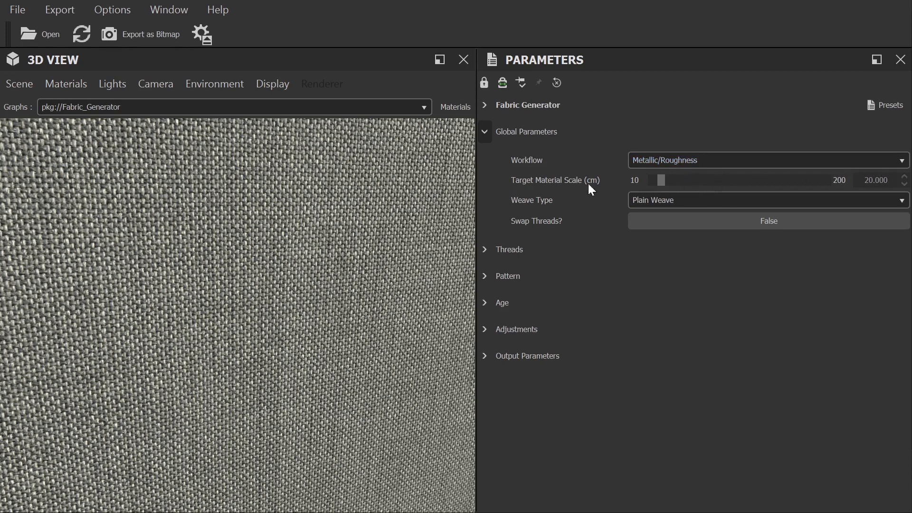
{"action": "mouse_move", "coordinate": [421, 187]}
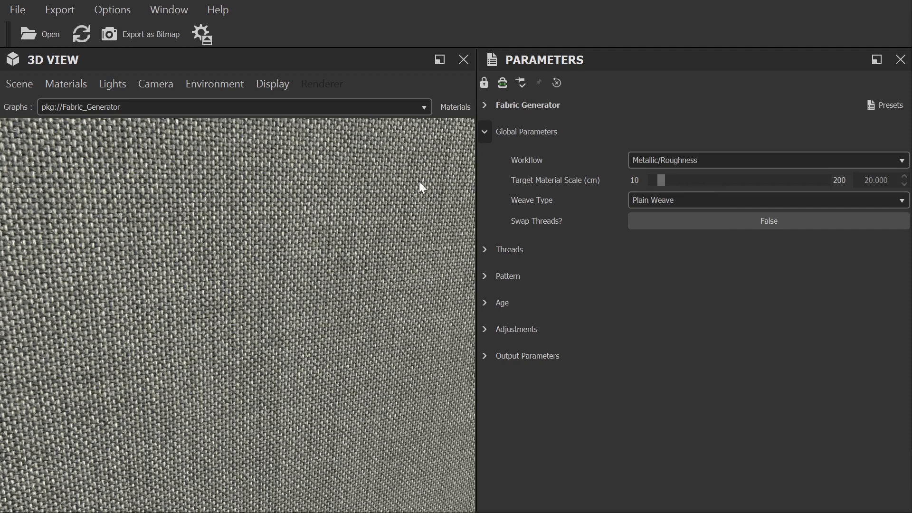
{"action": "mouse_move", "coordinate": [455, 179]}
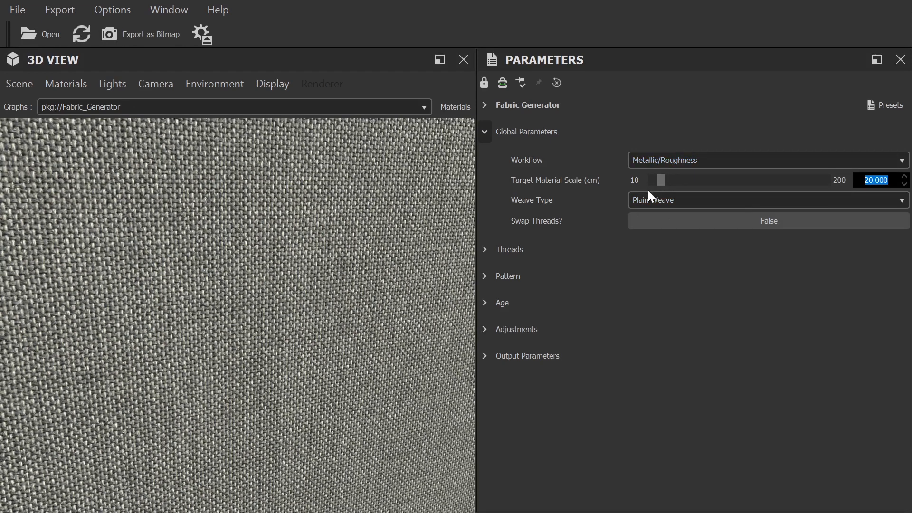
Preview Basket Weave, then Twill with Zigzag and Herringbone patterns.
{"action": "left_click", "coordinate": [767, 200]}
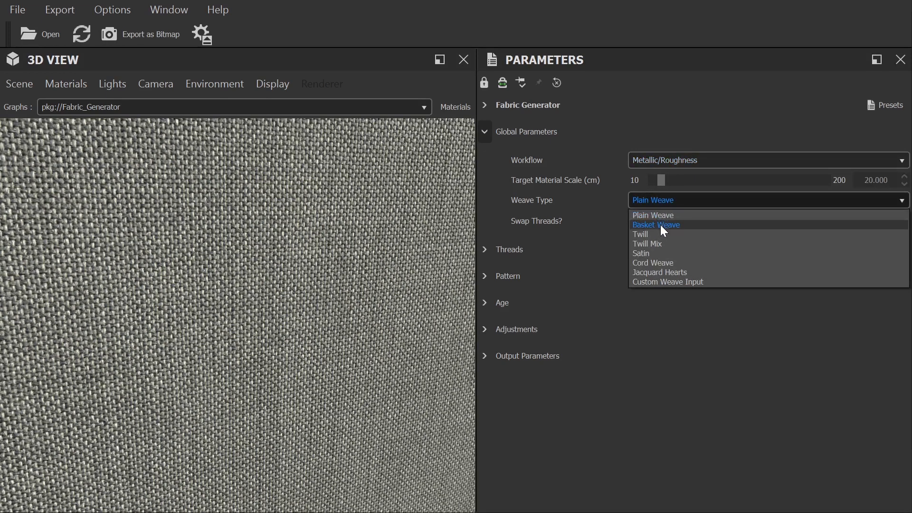
{"action": "mouse_move", "coordinate": [660, 272]}
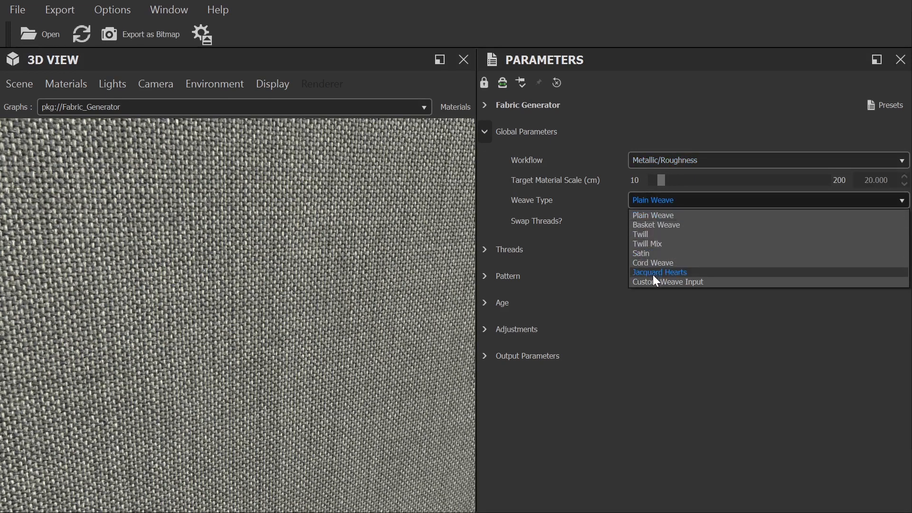
{"action": "mouse_move", "coordinate": [665, 225]}
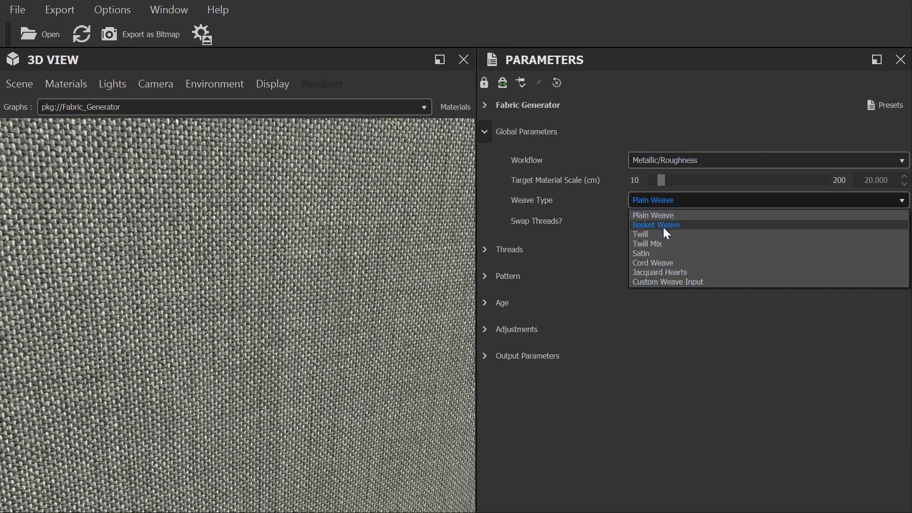
{"action": "mouse_move", "coordinate": [653, 216]}
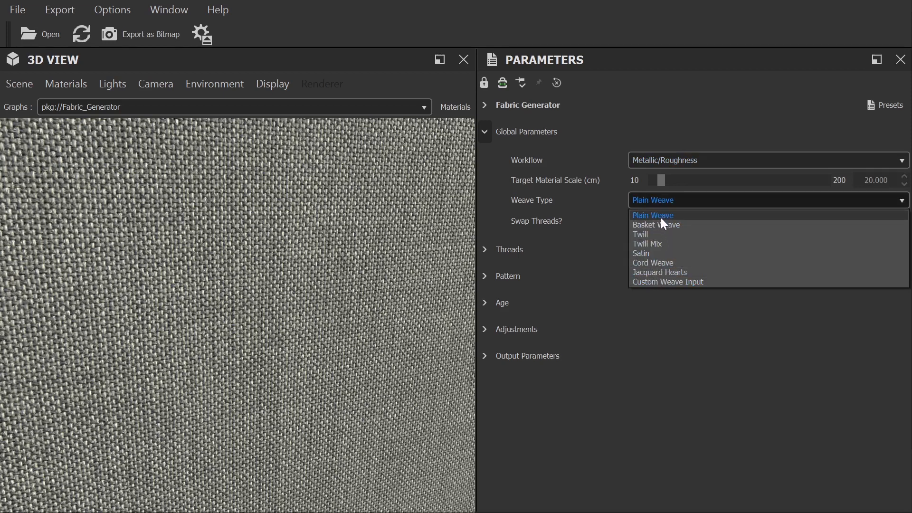
{"action": "mouse_move", "coordinate": [671, 225]}
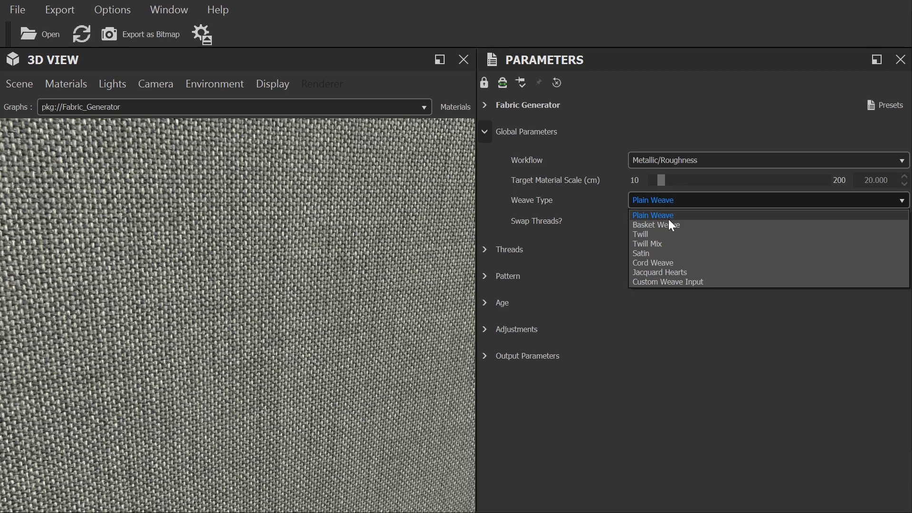
{"action": "mouse_move", "coordinate": [697, 244]}
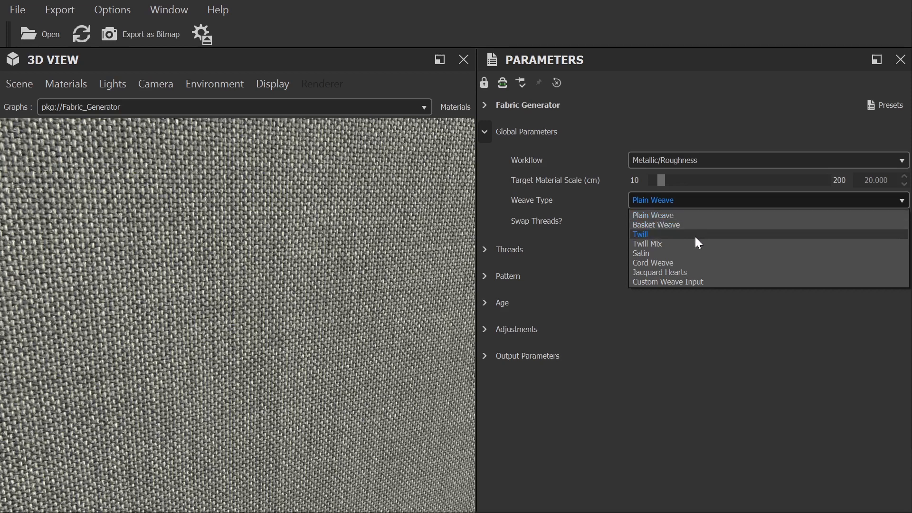
{"action": "mouse_move", "coordinate": [699, 216]}
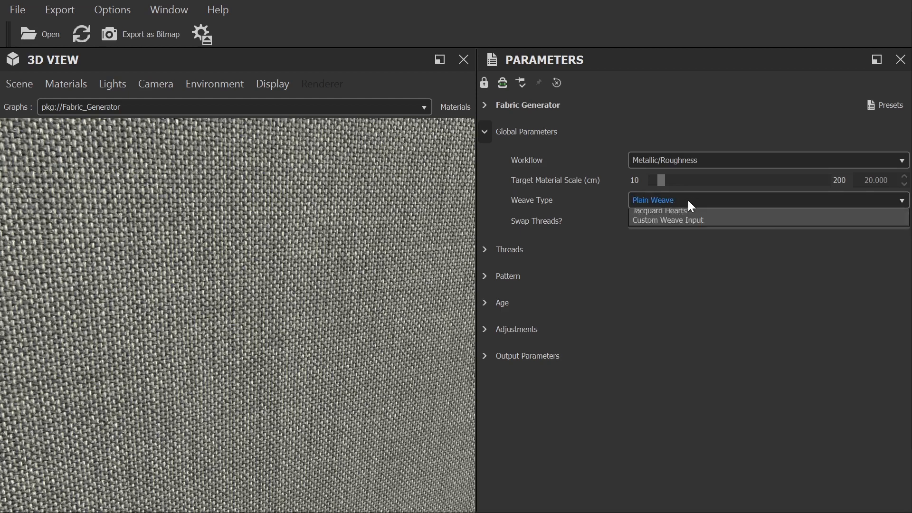
{"action": "left_click", "coordinate": [658, 200]}
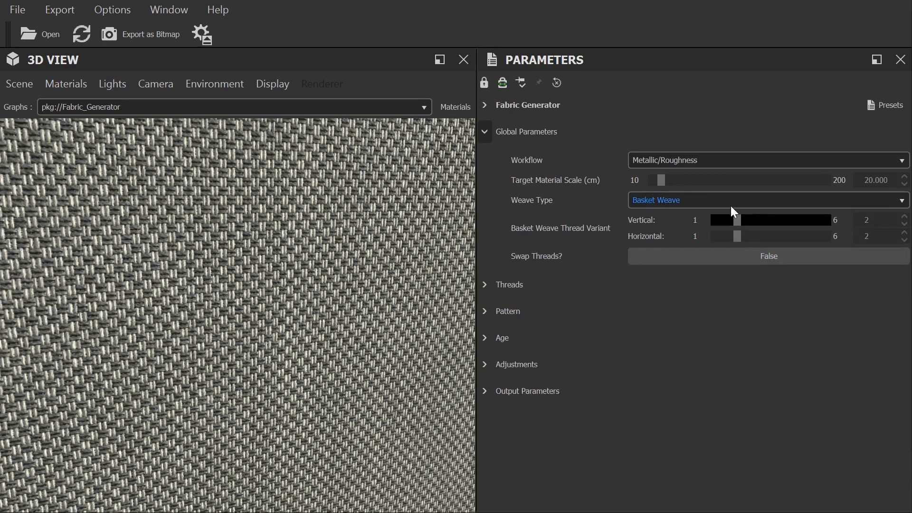
{"action": "left_click", "coordinate": [766, 200]}
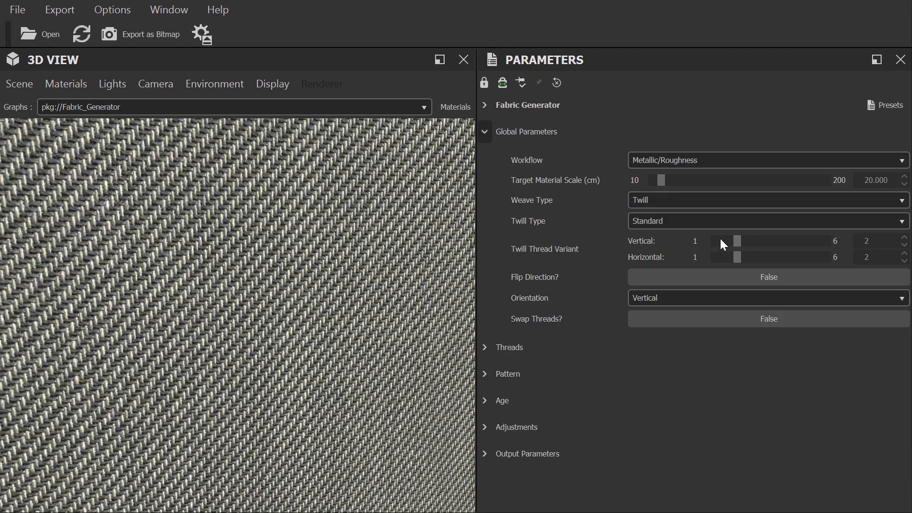
{"action": "left_click", "coordinate": [765, 222]}
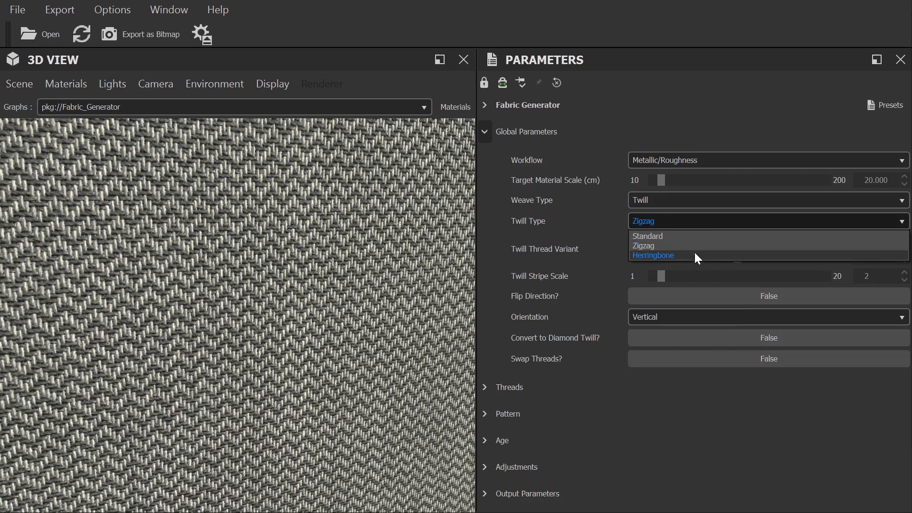
{"action": "left_click", "coordinate": [652, 255]}
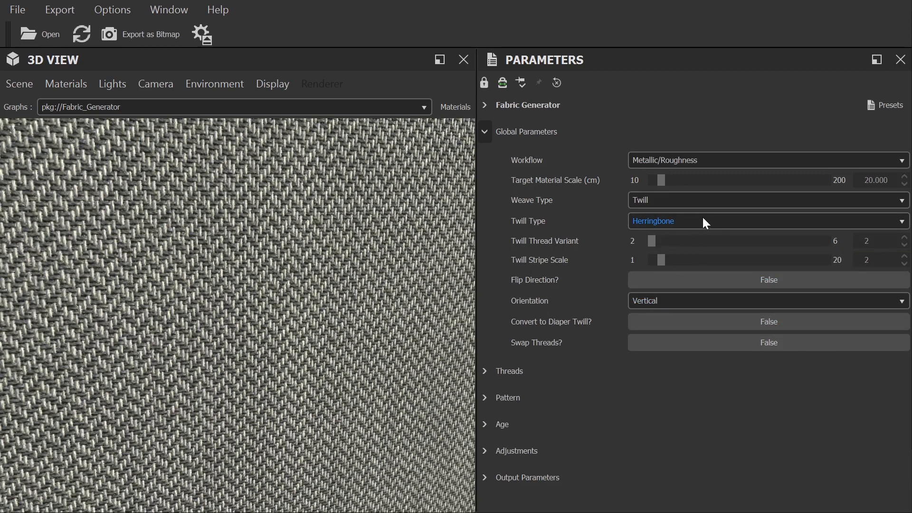
Try Satin, then switch the weave type to Custom Weave Input awaiting an image.
{"action": "left_click", "coordinate": [767, 200]}
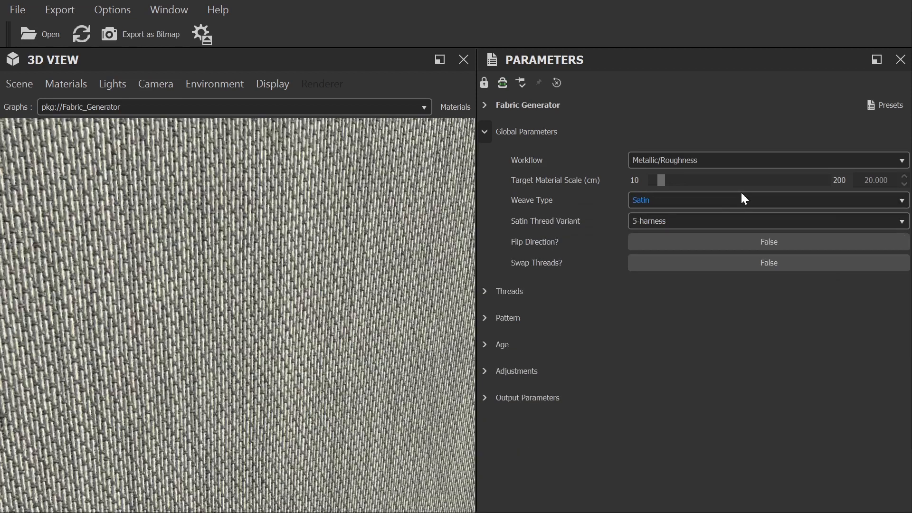
{"action": "mouse_move", "coordinate": [756, 265]}
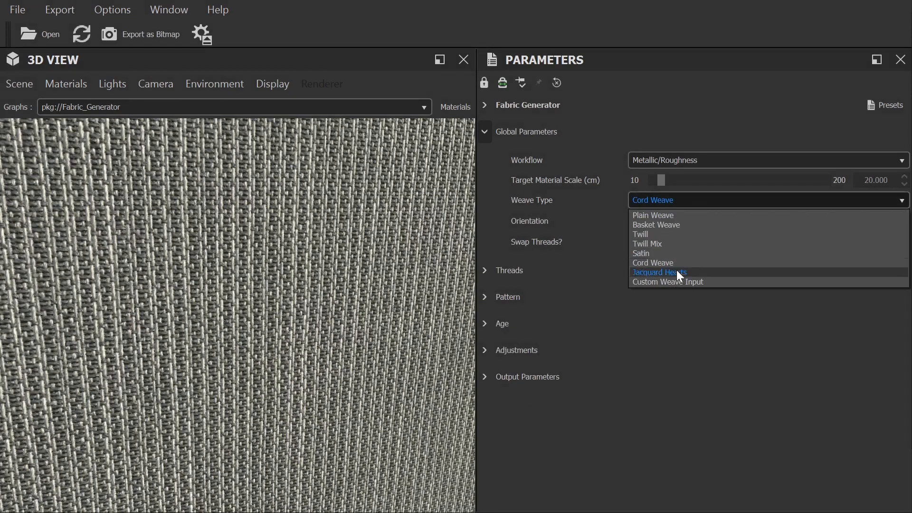
{"action": "left_click", "coordinate": [669, 281]}
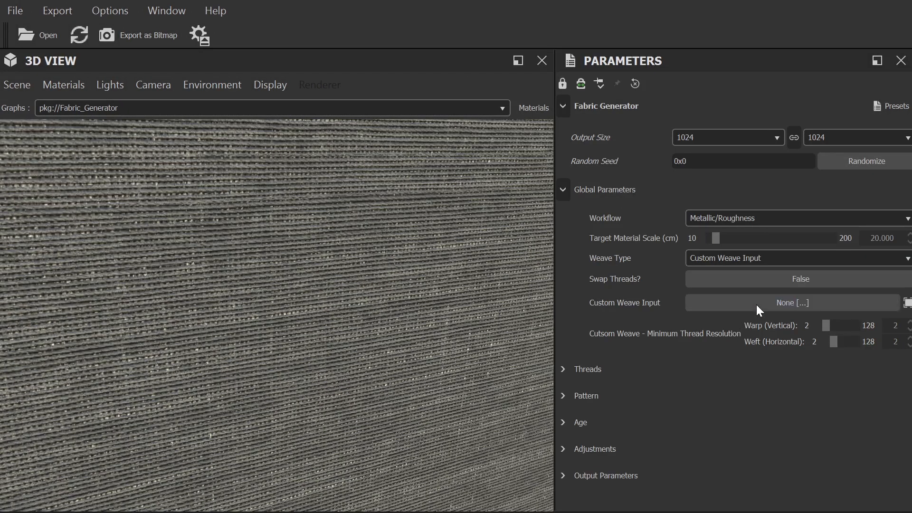
Load polygon_weave_experiment_2.png, swap threads, then settle on Plain Weave.
{"action": "left_click", "coordinate": [792, 302]}
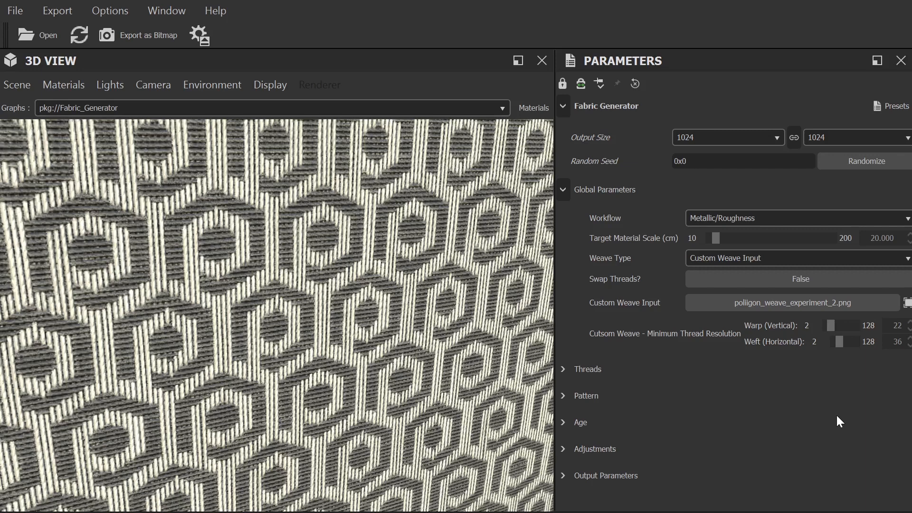
{"action": "mouse_move", "coordinate": [737, 471]}
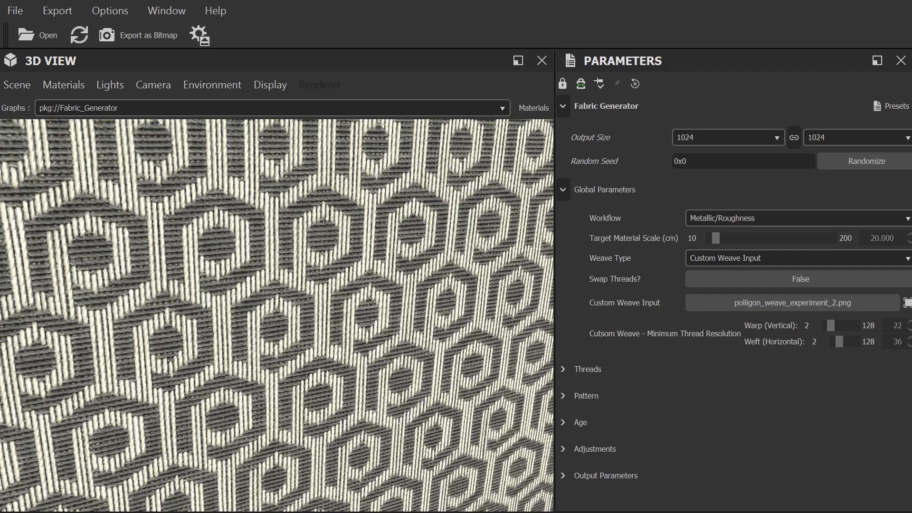
{"action": "mouse_move", "coordinate": [663, 379]}
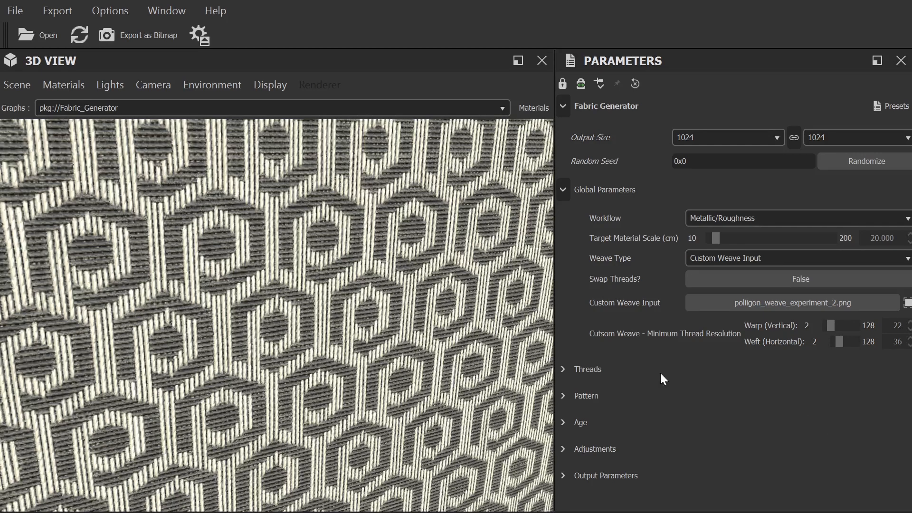
{"action": "left_click", "coordinate": [800, 278]}
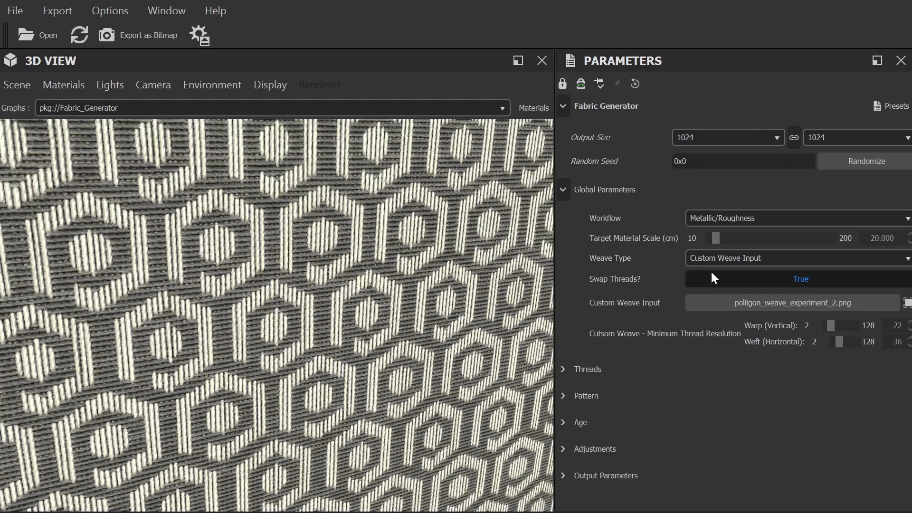
{"action": "left_click", "coordinate": [798, 257]}
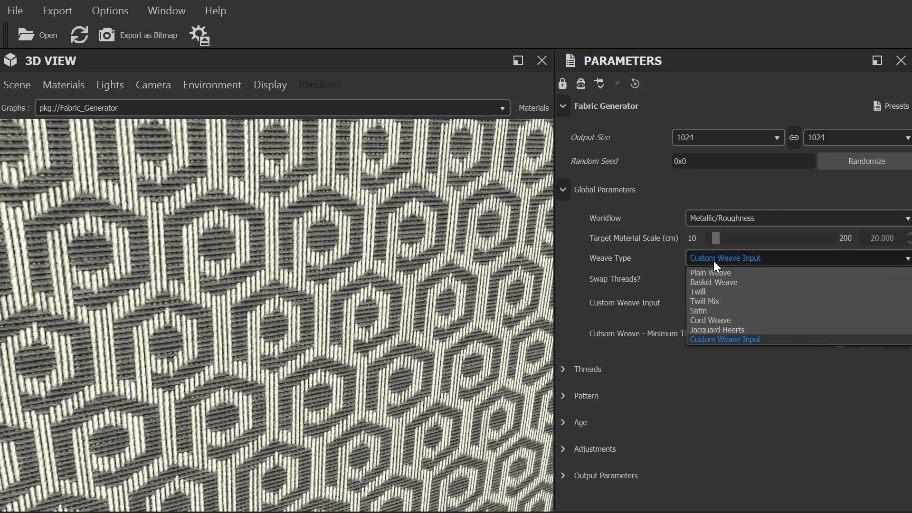
{"action": "left_click", "coordinate": [711, 273]}
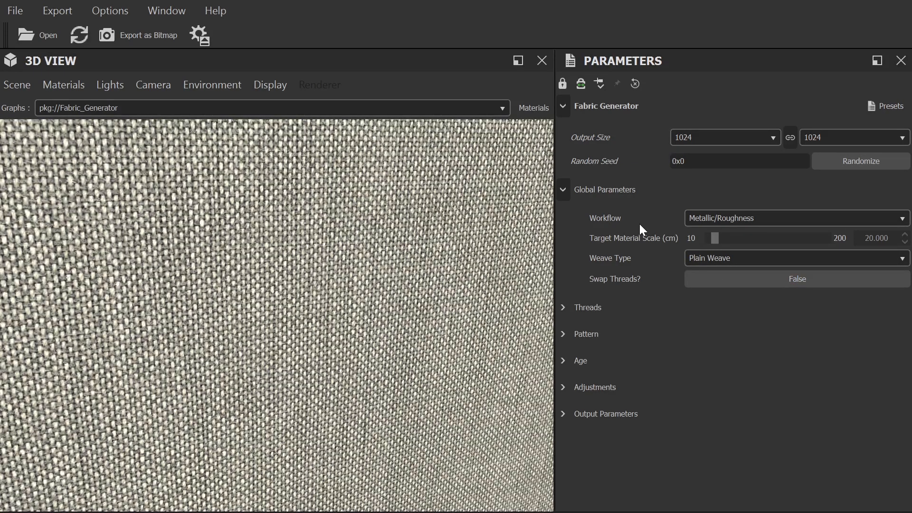
{"action": "left_click", "coordinate": [563, 190]}
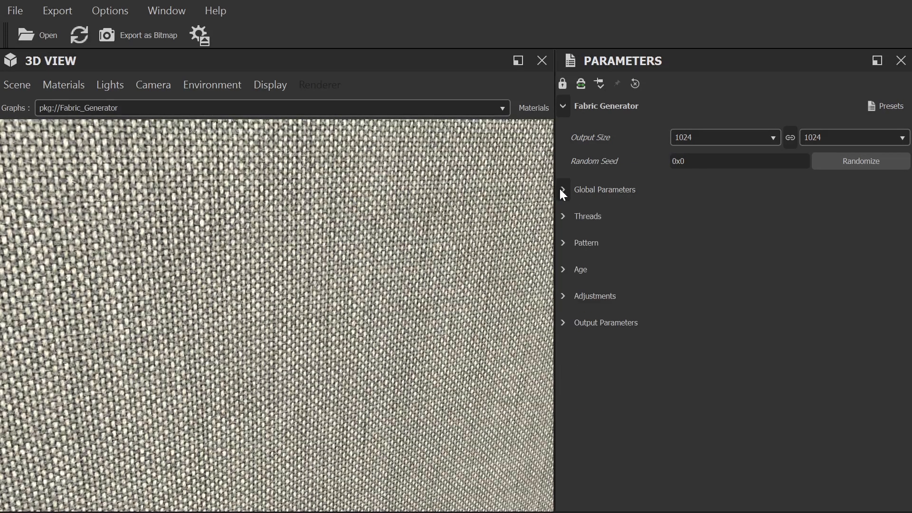
Set Thread 1 to Navy Blue and Thread 2 to Muted Blue for a bluish-grey cloth.
{"action": "left_click", "coordinate": [586, 216]}
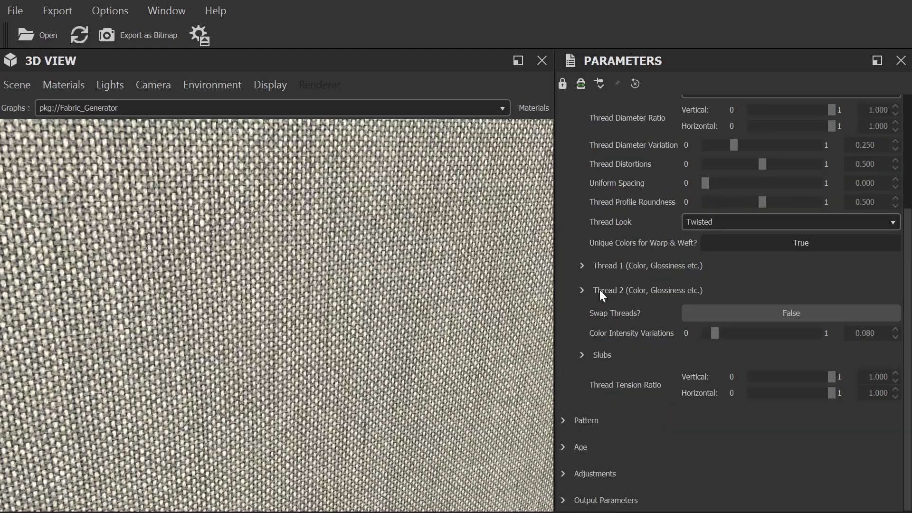
{"action": "left_click", "coordinate": [582, 265]}
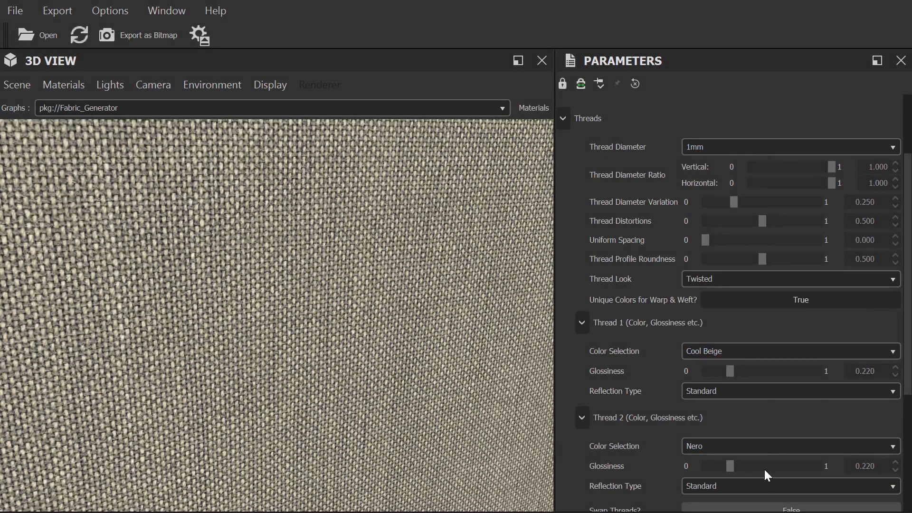
{"action": "scroll", "scroll_direction": "down", "scroll_amount": 3}
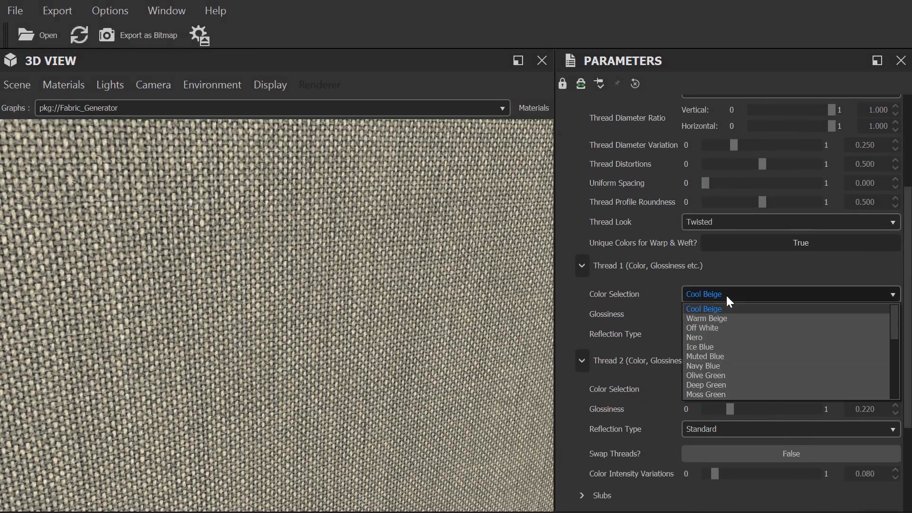
{"action": "left_click", "coordinate": [703, 366]}
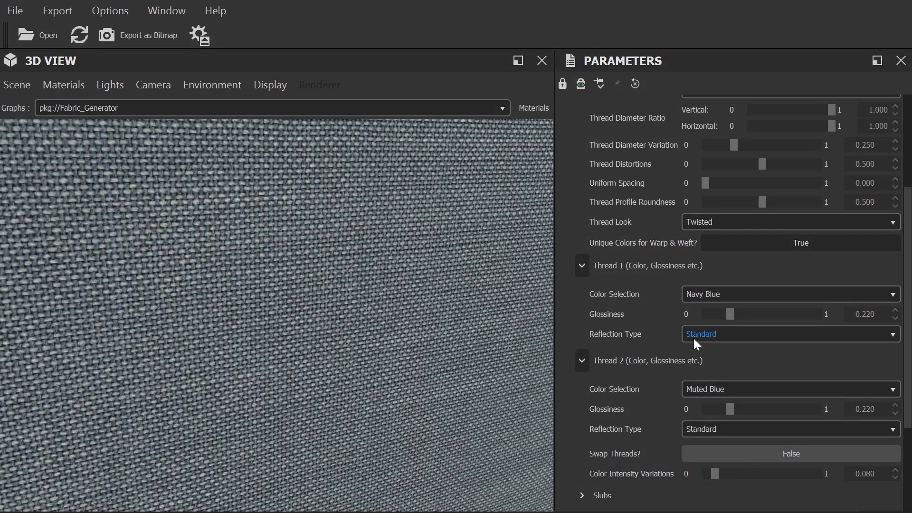
{"action": "left_click", "coordinate": [788, 294]}
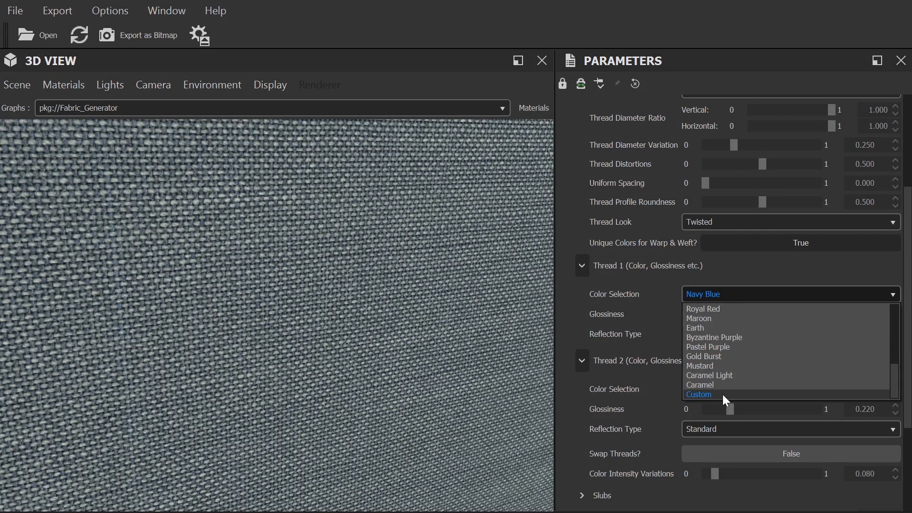
{"action": "left_click", "coordinate": [705, 390]}
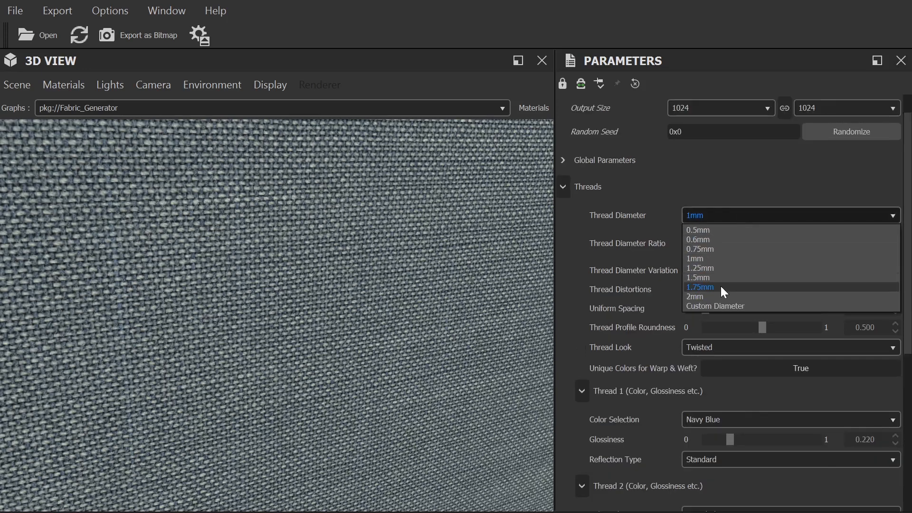
Preview a 2mm thread diameter, revert to 1mm, and zero diameter variation and distortions.
{"action": "left_click", "coordinate": [694, 297]}
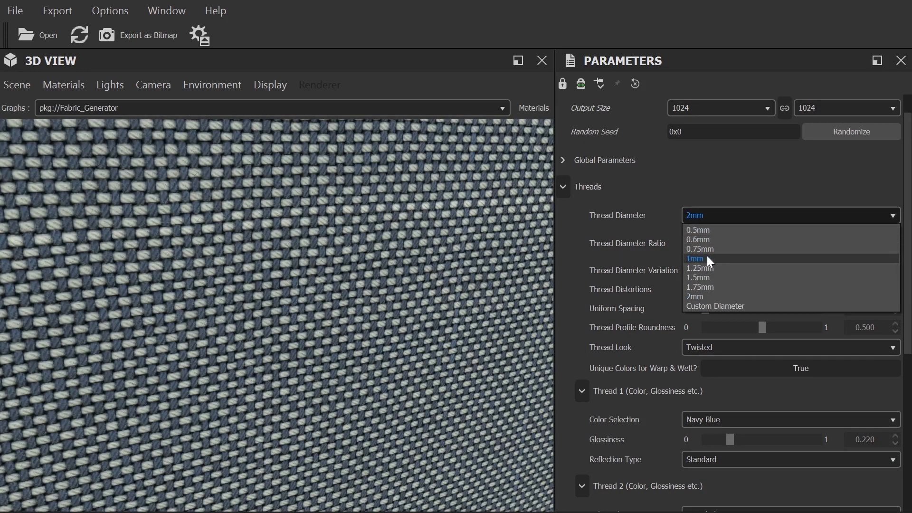
{"action": "left_click", "coordinate": [695, 259]}
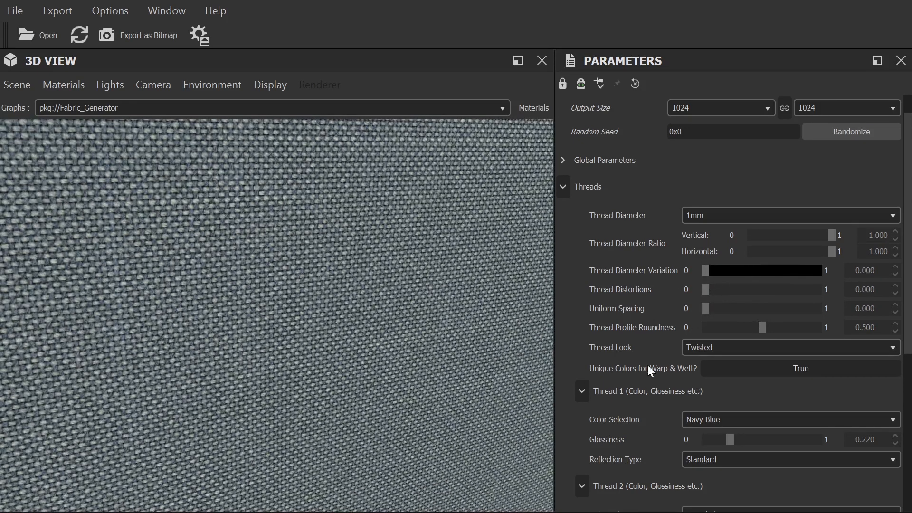
{"action": "scroll", "scroll_direction": "down", "scroll_amount": 3}
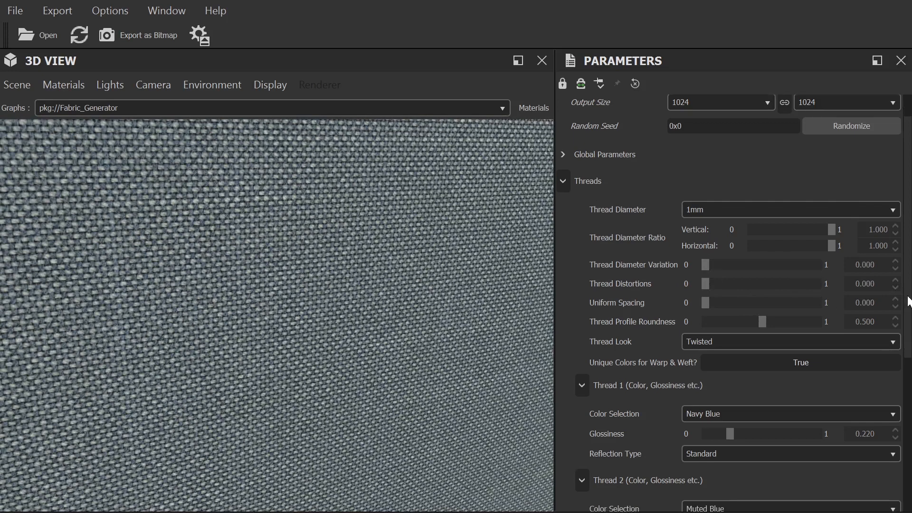
{"action": "left_click", "coordinate": [563, 180]}
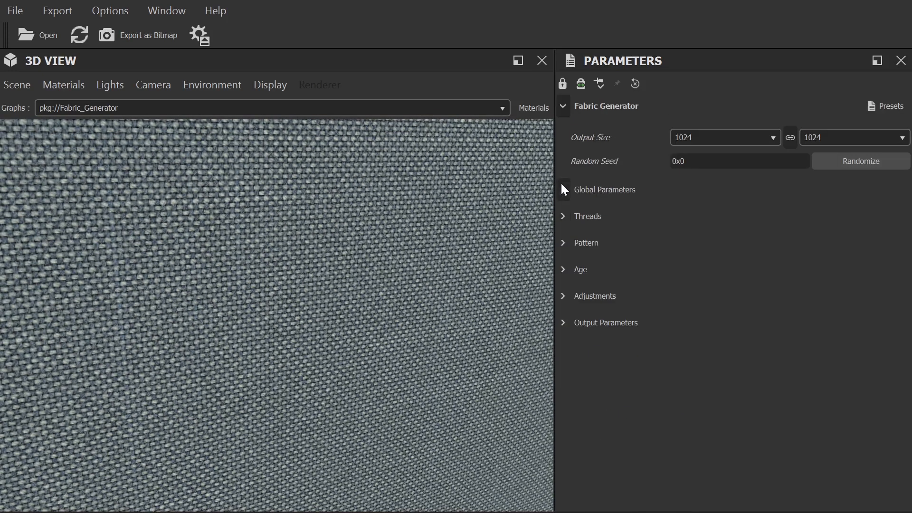
Turn Use Pattern? to True and reveal Pattern 1's dyed-thread stripe settings.
{"action": "left_click", "coordinate": [586, 242]}
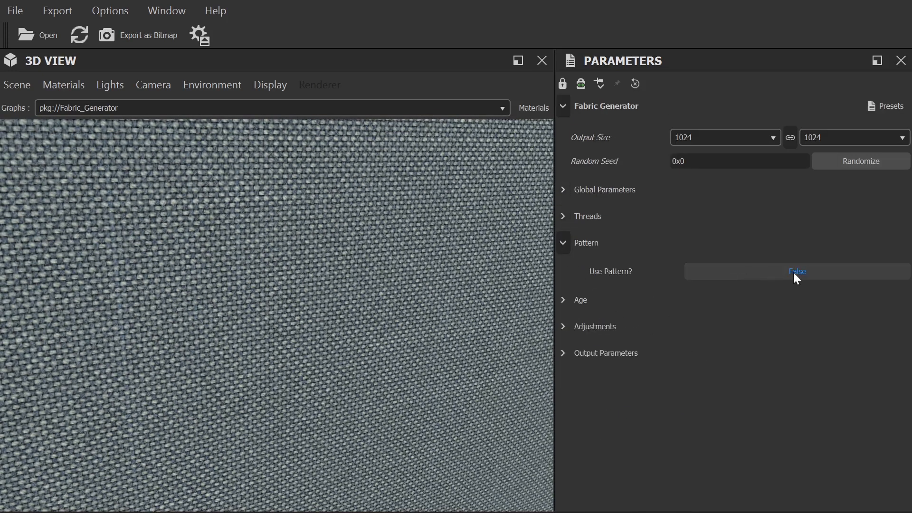
{"action": "left_click", "coordinate": [796, 271]}
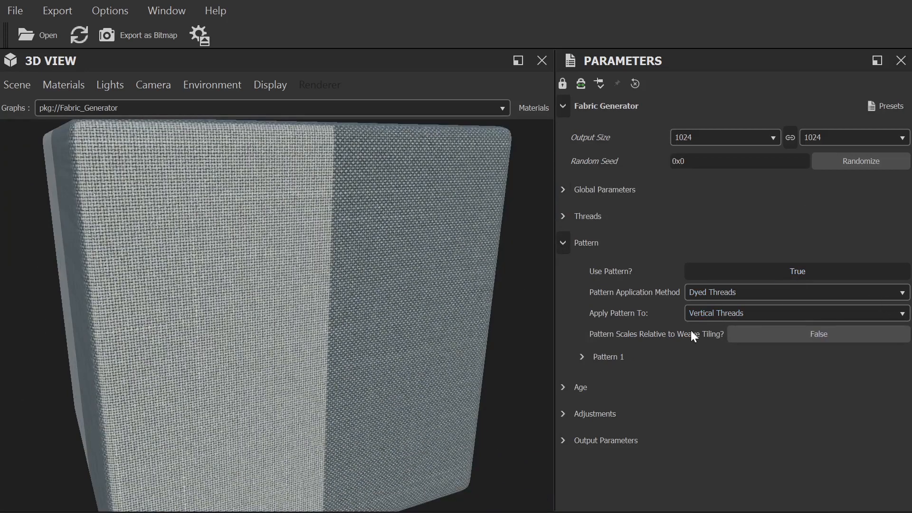
{"action": "left_click", "coordinate": [581, 357]}
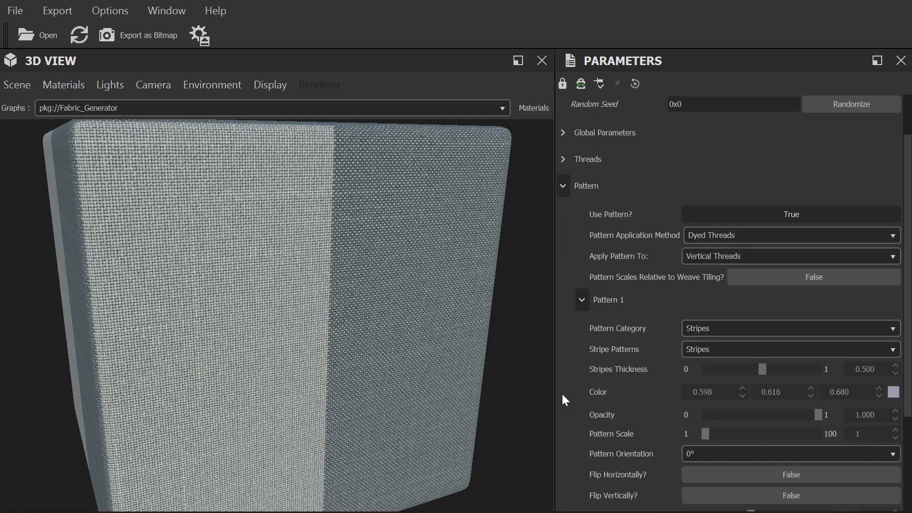
{"action": "scroll", "scroll_direction": "down", "scroll_amount": 3}
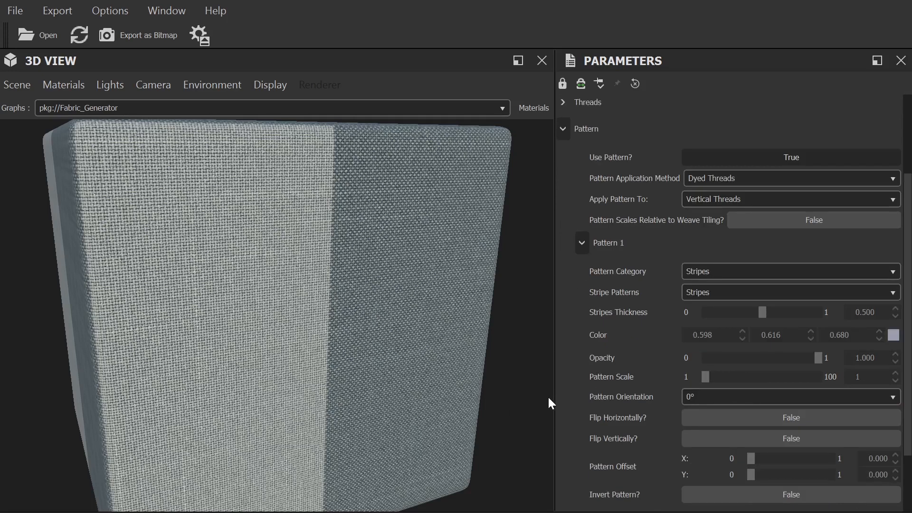
{"action": "mouse_move", "coordinate": [564, 401]}
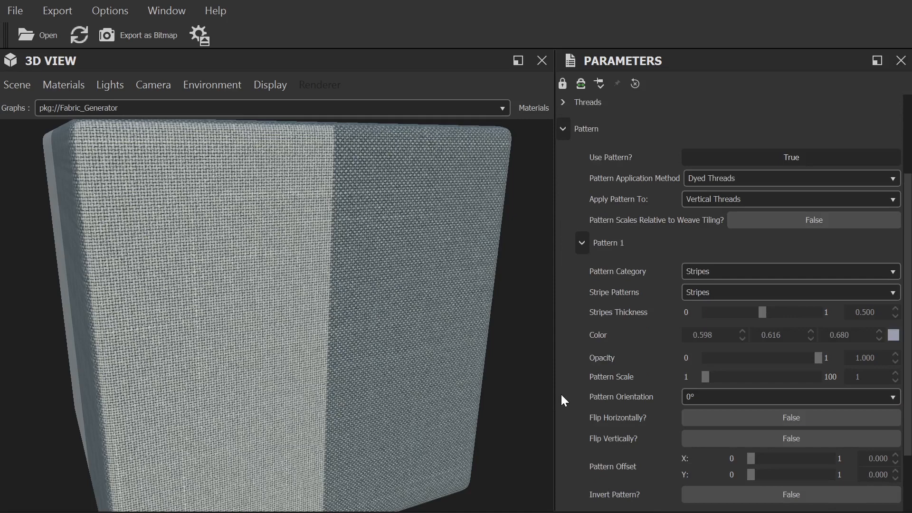
{"action": "mouse_move", "coordinate": [429, 354]}
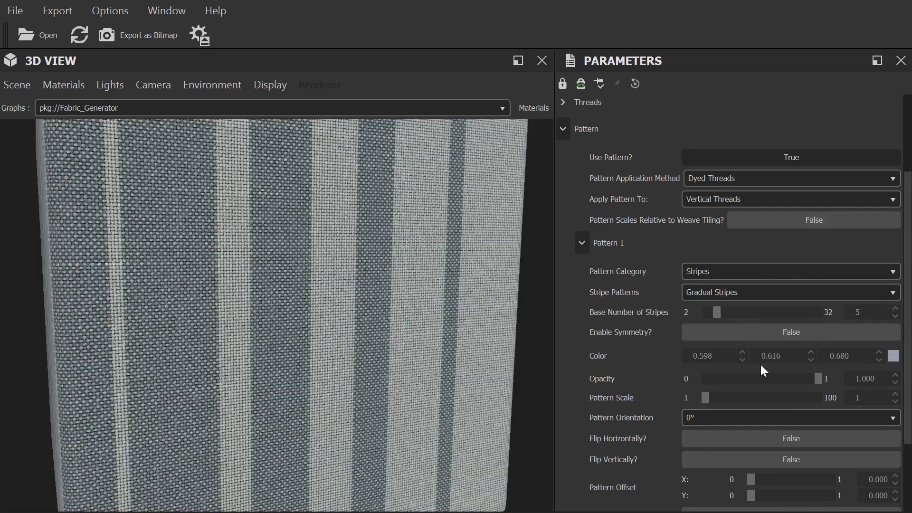
Make the ten gradual stripes symmetric, golden coloured and oriented at 90°.
{"action": "left_click", "coordinate": [790, 333]}
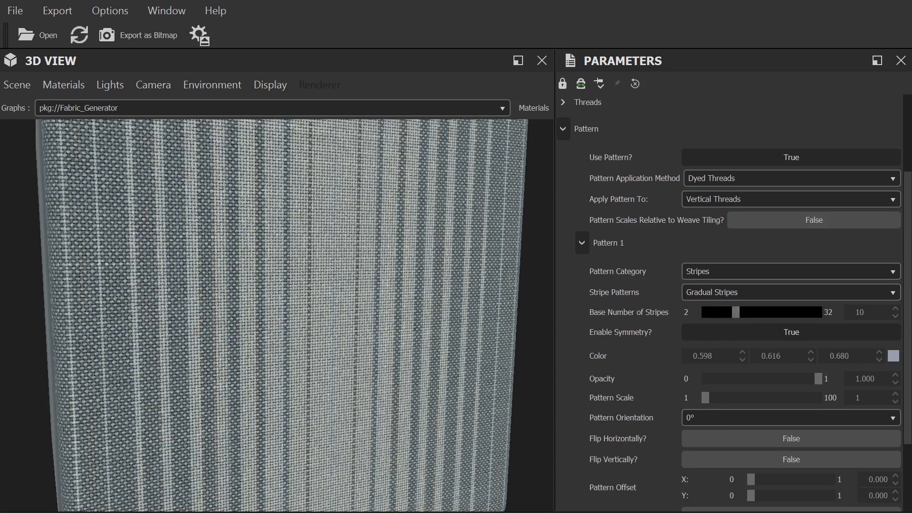
{"action": "left_click", "coordinate": [895, 355]}
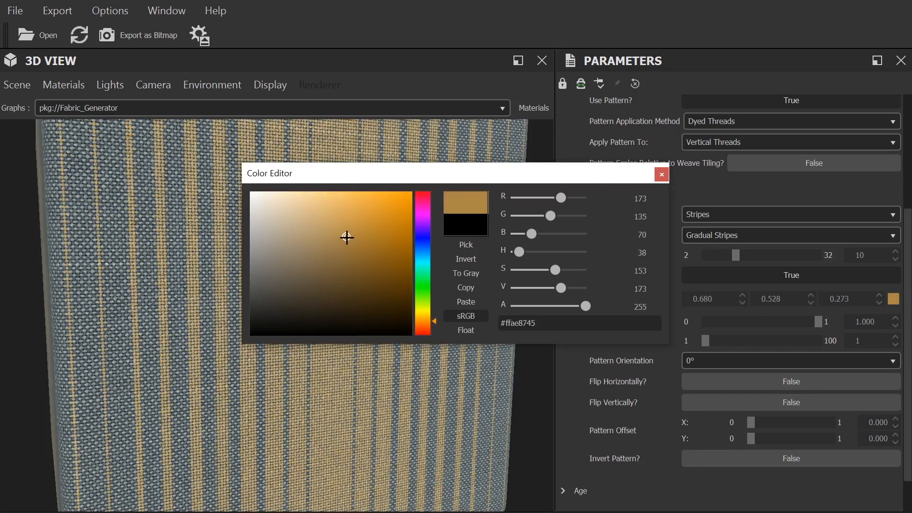
{"action": "left_click", "coordinate": [661, 174]}
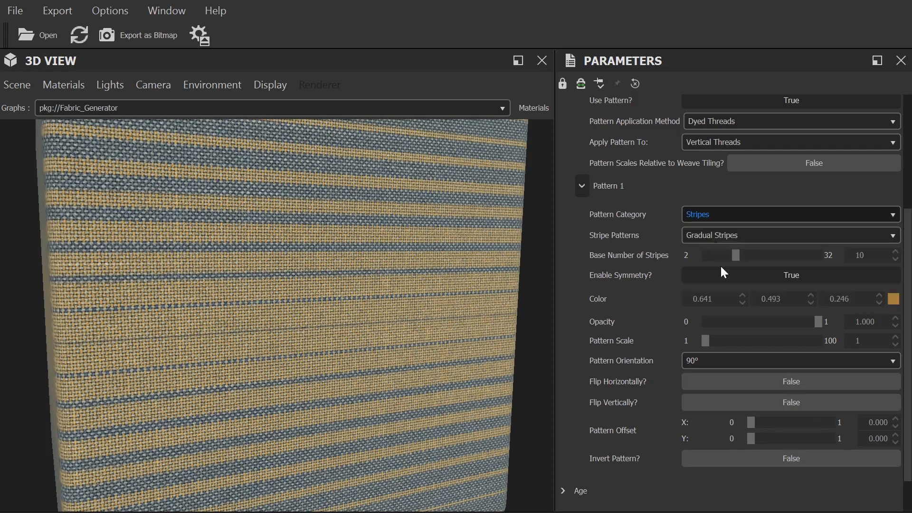
{"action": "left_click", "coordinate": [789, 214]}
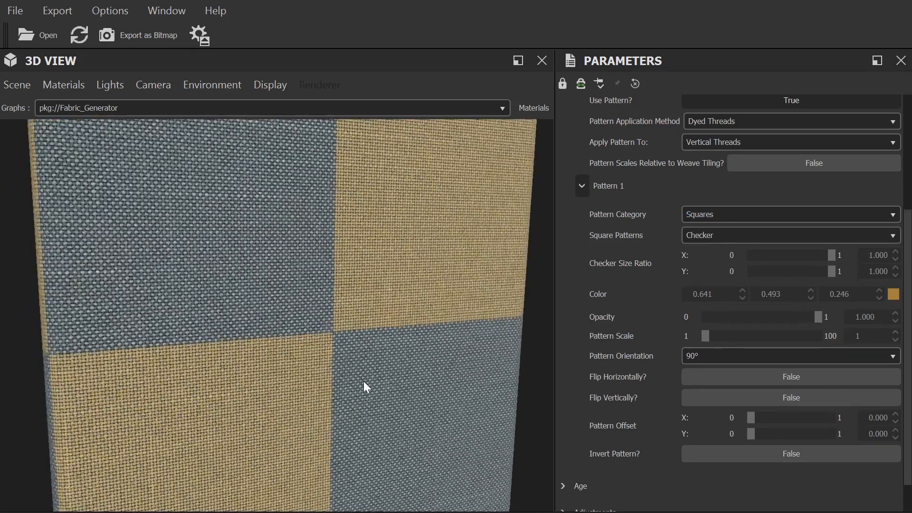
Preview the Geometric, Line Art, Oriental and Diamonds pattern categories.
{"action": "left_click", "coordinate": [788, 214]}
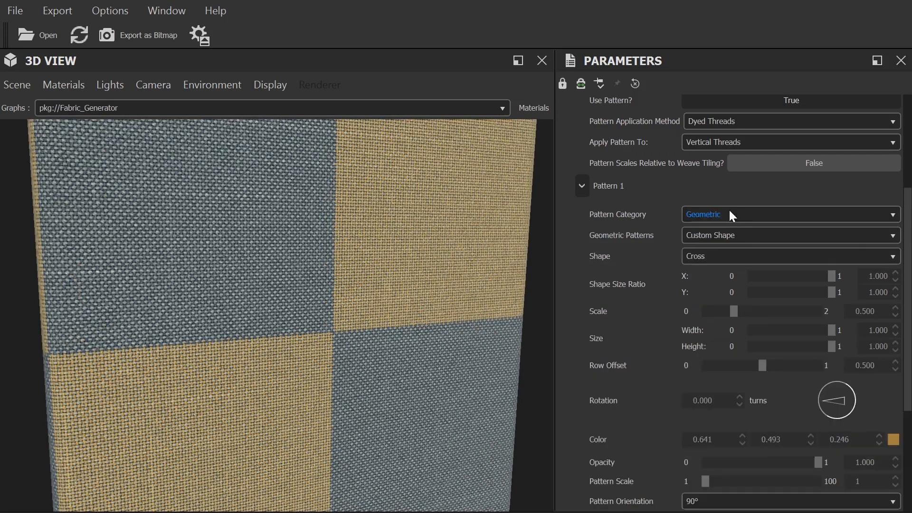
{"action": "left_click", "coordinate": [790, 214]}
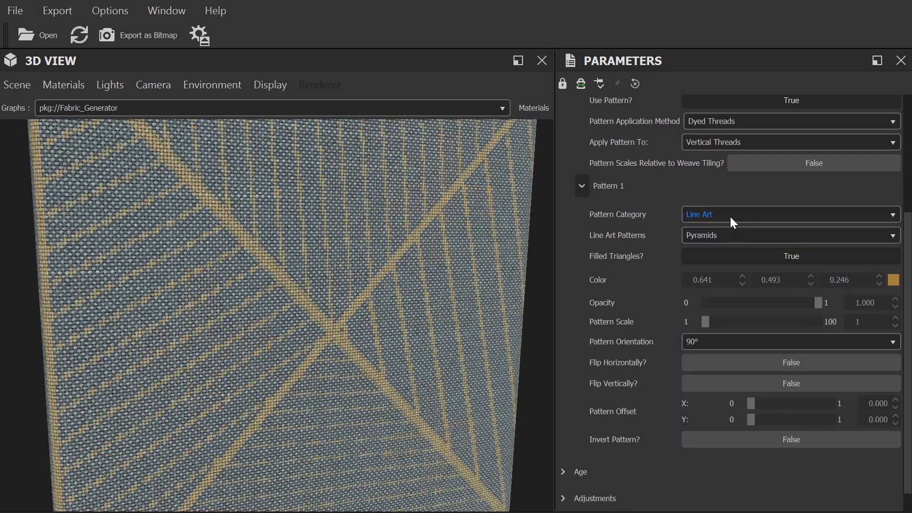
{"action": "left_click", "coordinate": [790, 213]}
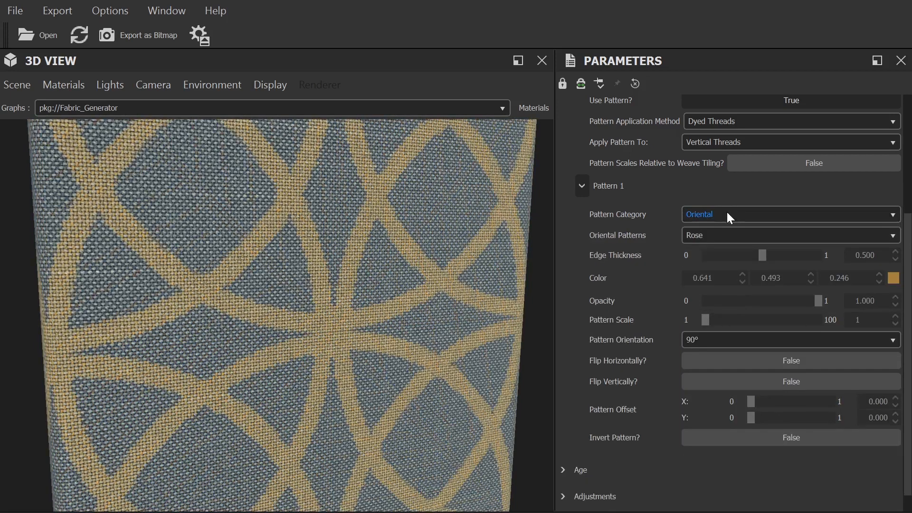
{"action": "left_click", "coordinate": [790, 214]}
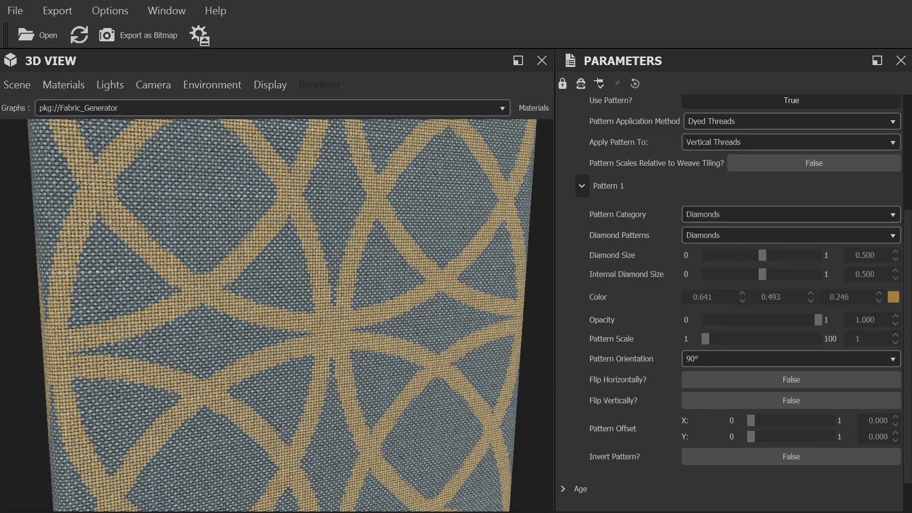
{"action": "left_click", "coordinate": [788, 214]}
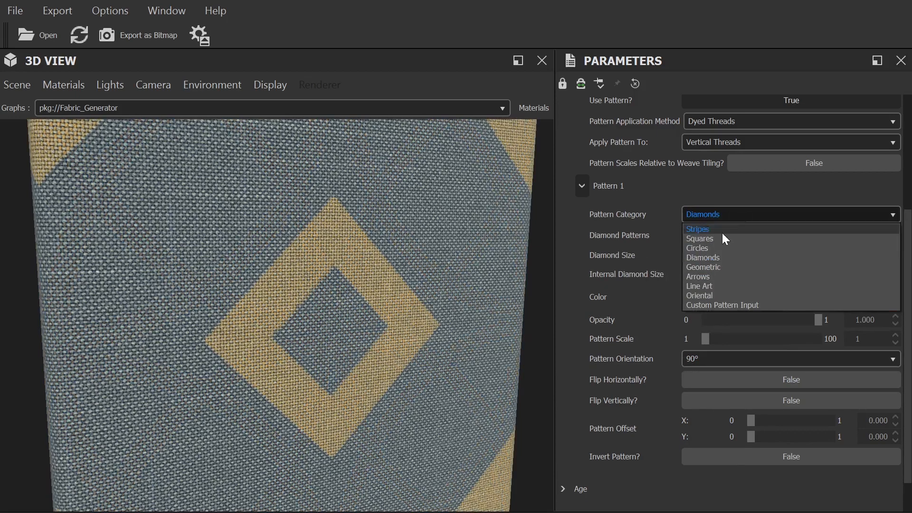
Try Circles, Squares and Custom Pattern Input, then settle on Stripes.
{"action": "left_click", "coordinate": [697, 247]}
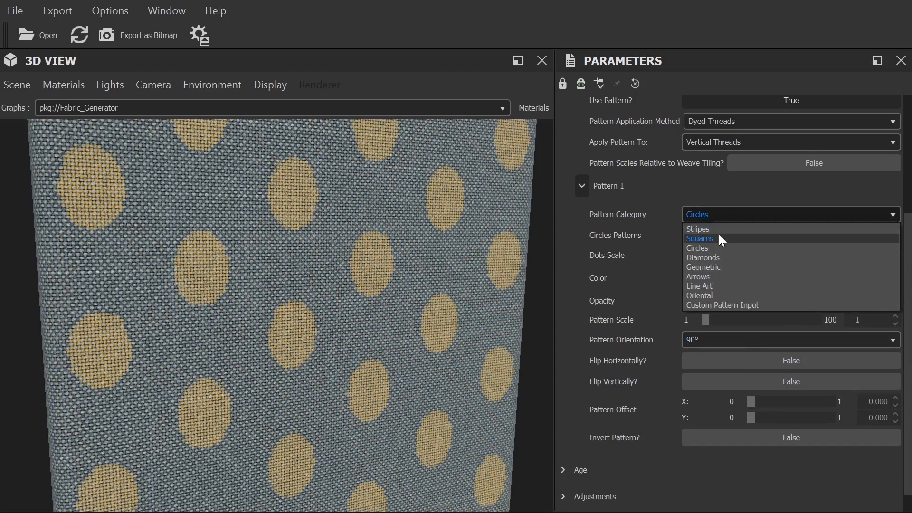
{"action": "left_click", "coordinate": [701, 239]}
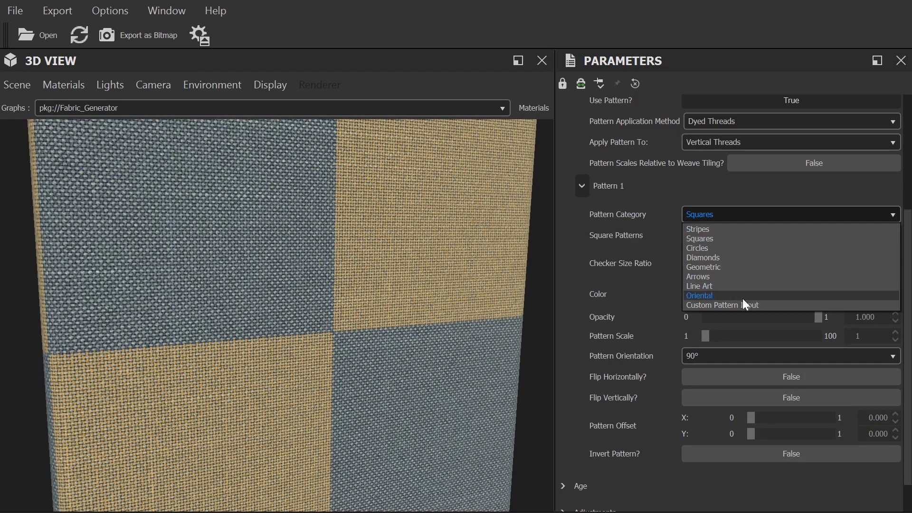
{"action": "left_click", "coordinate": [723, 305]}
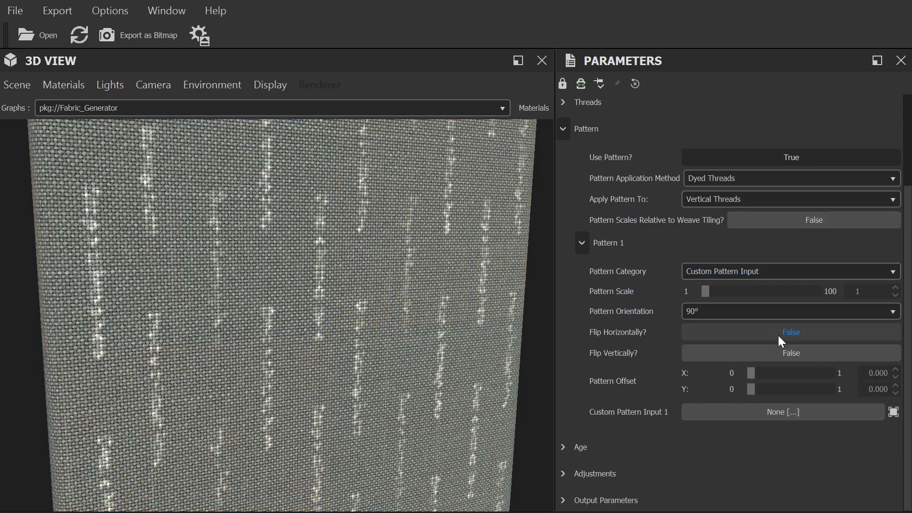
{"action": "mouse_move", "coordinate": [724, 214]}
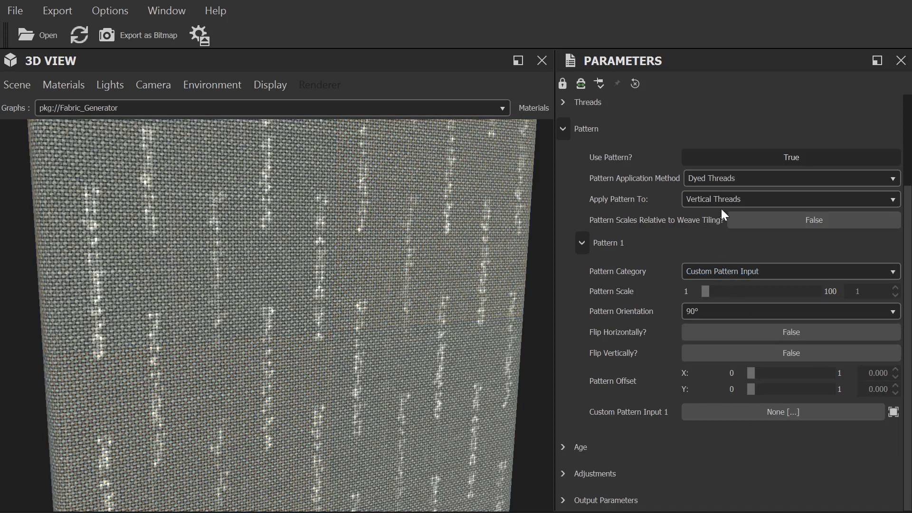
{"action": "left_click", "coordinate": [789, 271]}
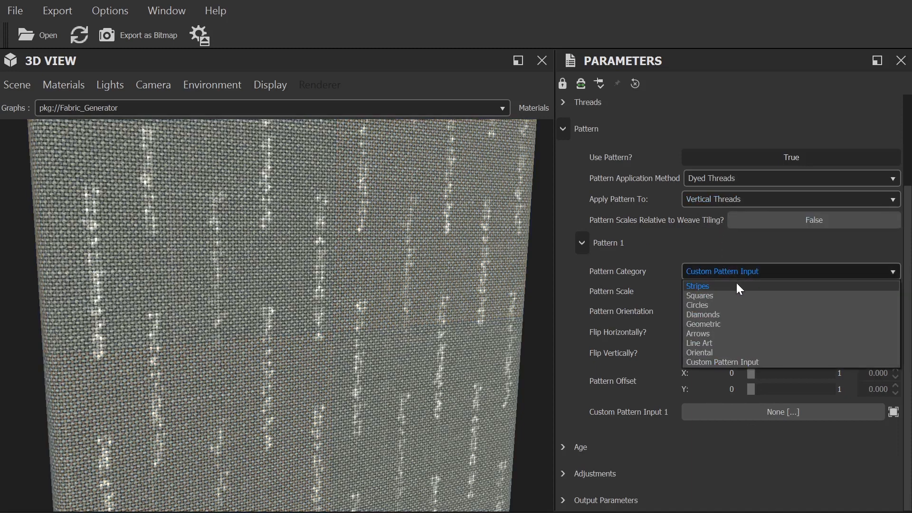
{"action": "left_click", "coordinate": [698, 286]}
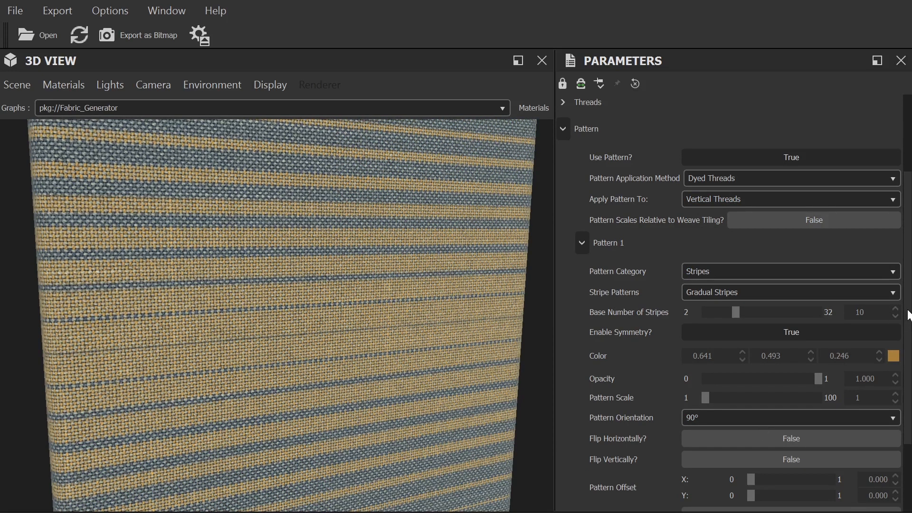
Switch Pattern Application Method to Screen Printing, then back to Dyed Threads.
{"action": "scroll", "scroll_direction": "up", "scroll_amount": 3}
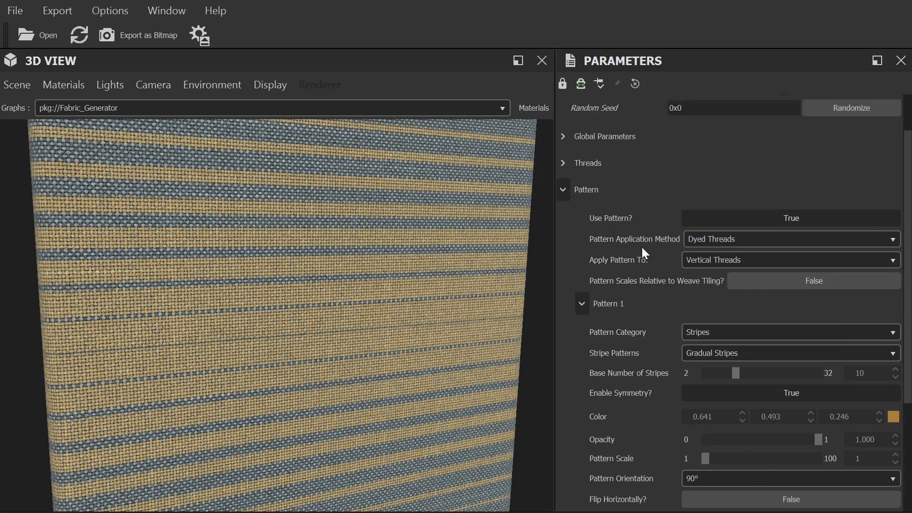
{"action": "left_click", "coordinate": [788, 239]}
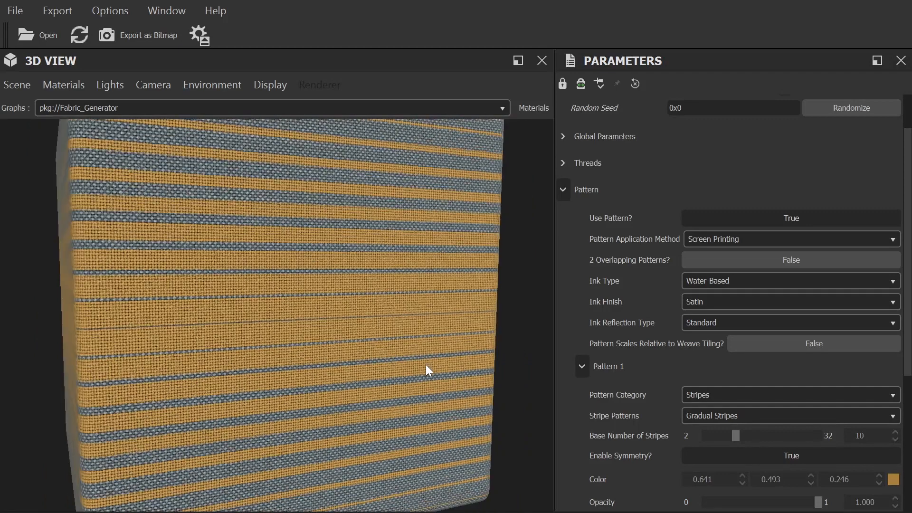
{"action": "left_click", "coordinate": [790, 239]}
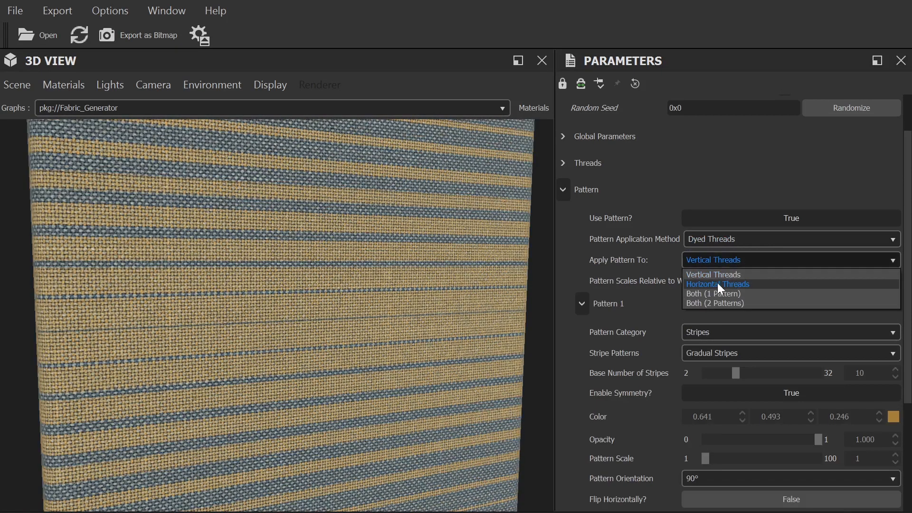
Apply the dyed pattern to horizontal threads, then both directions, then Both (2 Patterns).
{"action": "left_click", "coordinate": [717, 284]}
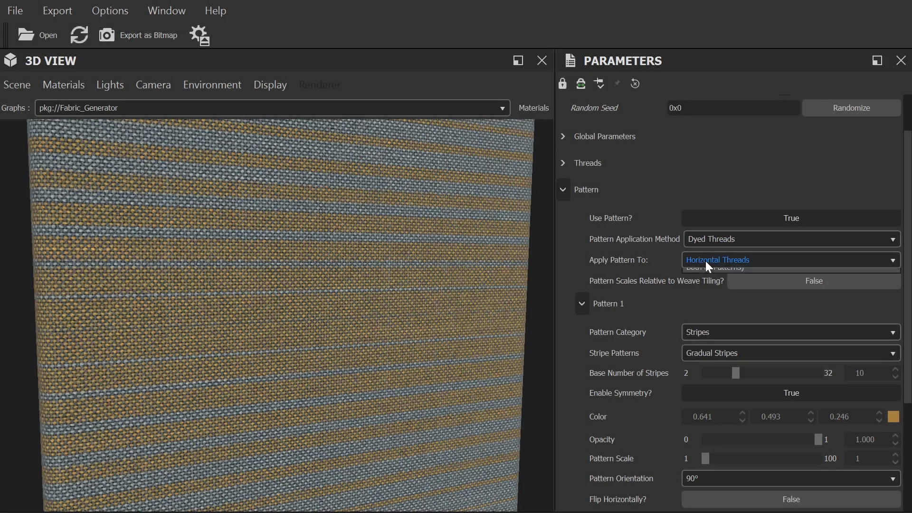
{"action": "left_click", "coordinate": [716, 268]}
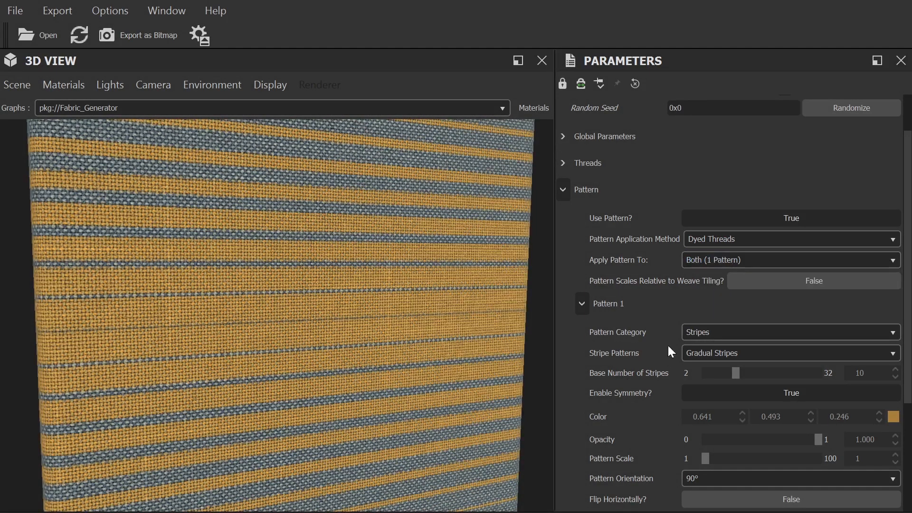
{"action": "left_click", "coordinate": [790, 259]}
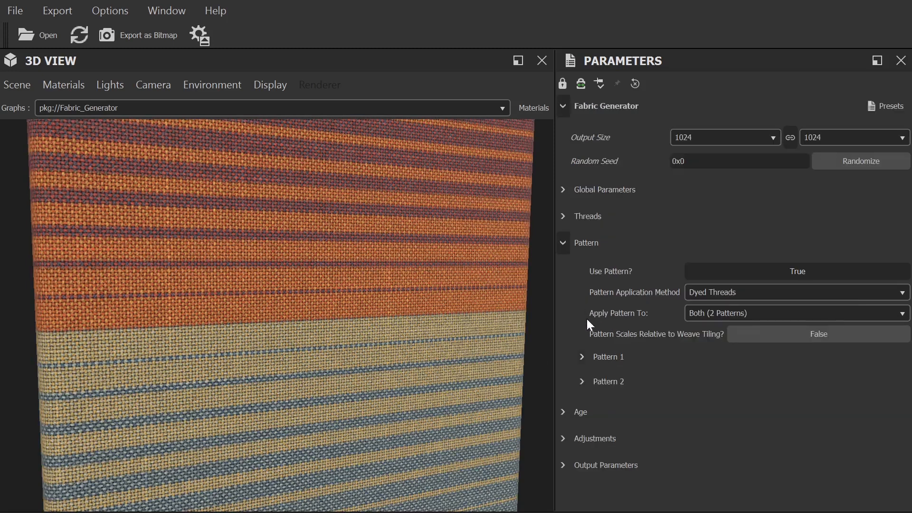
Make Pattern 2 gradual red stripes with the stripe count raised to 14.
{"action": "left_click", "coordinate": [608, 382]}
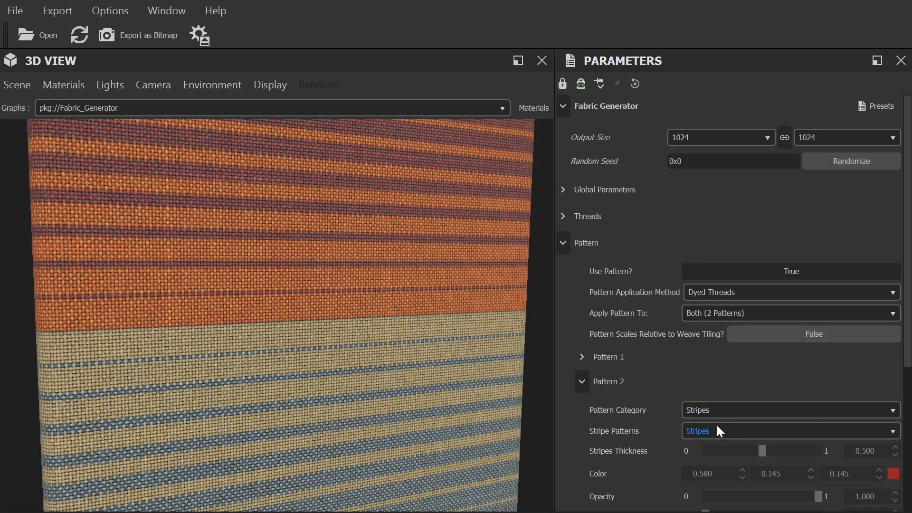
{"action": "left_click", "coordinate": [789, 430]}
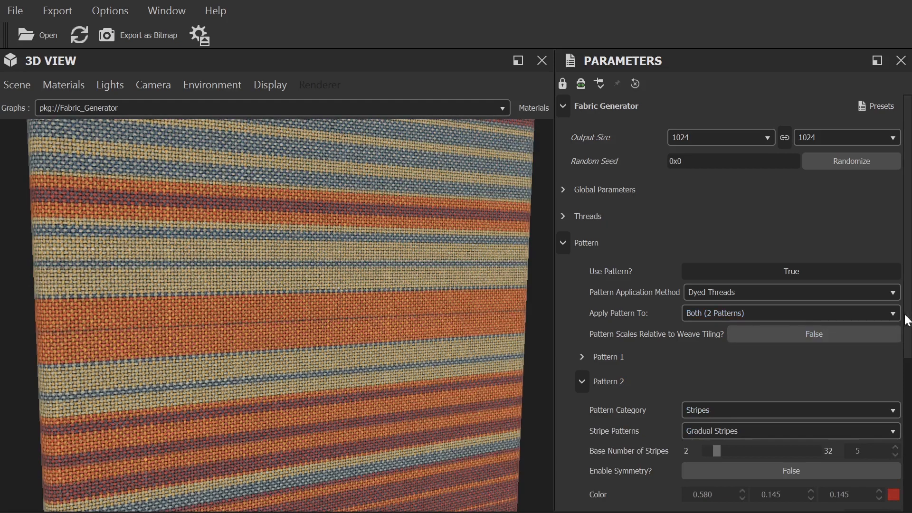
{"action": "scroll", "scroll_direction": "down", "scroll_amount": 3}
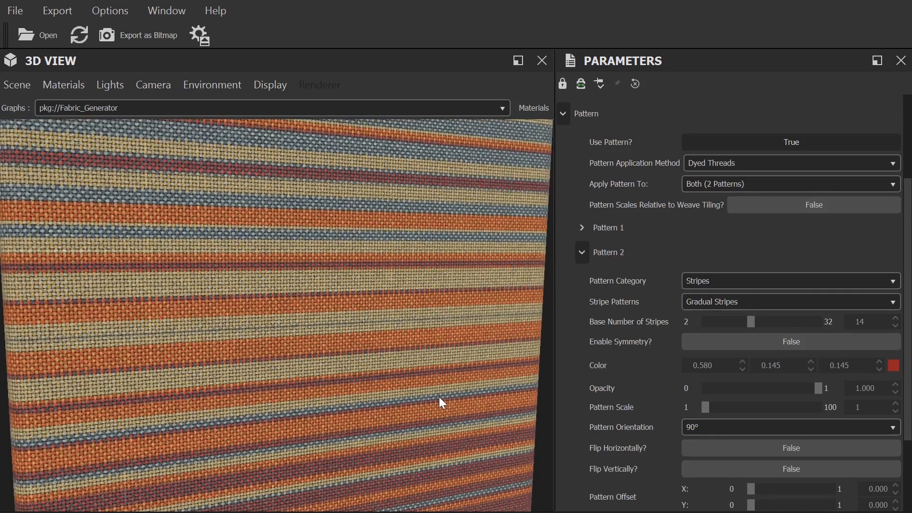
{"action": "mouse_move", "coordinate": [673, 263]}
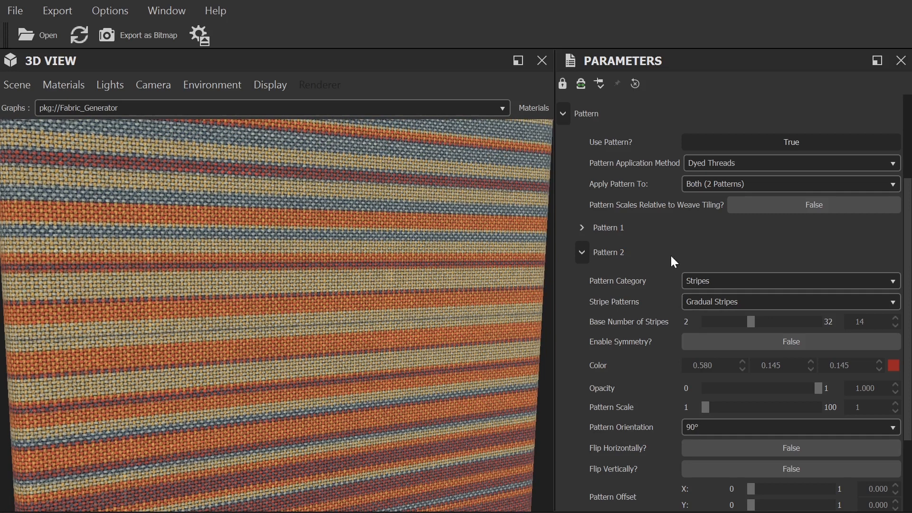
{"action": "scroll", "scroll_direction": "up", "scroll_amount": 3}
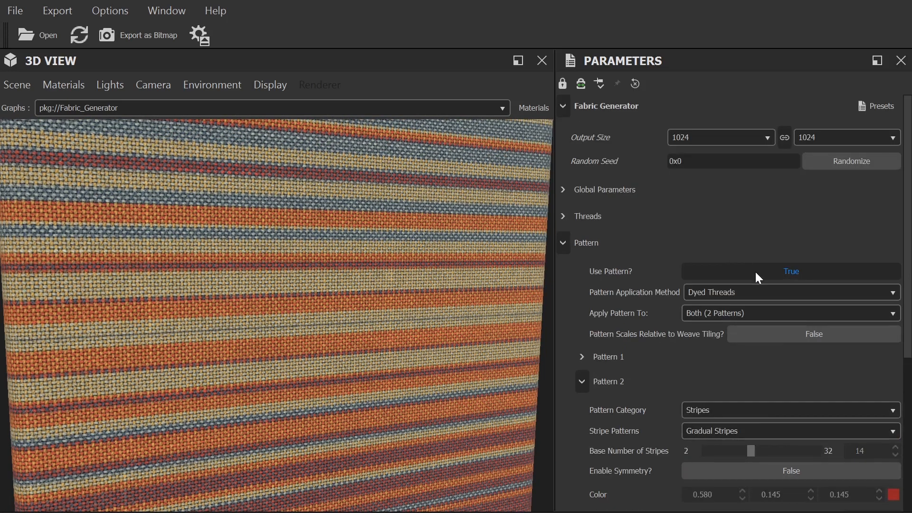
Turn the woven pattern off and expand the Age section's Dye Fading options.
{"action": "left_click", "coordinate": [791, 271]}
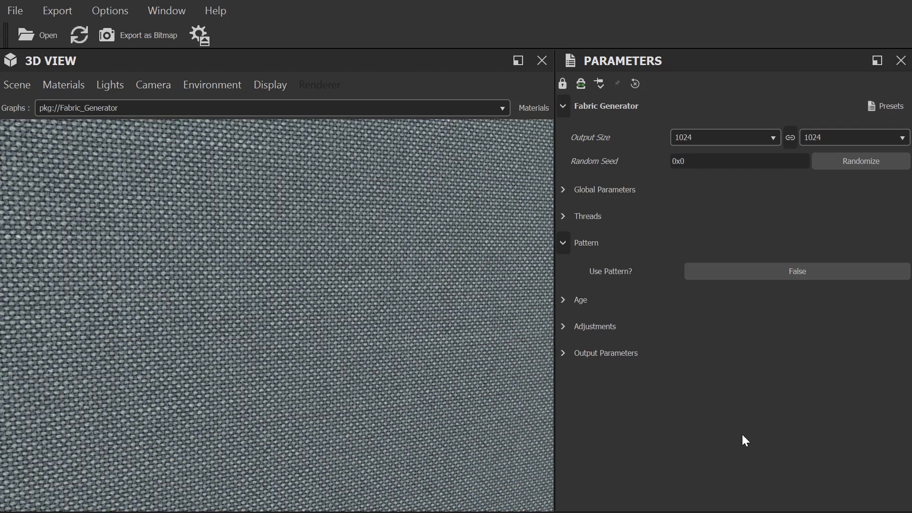
{"action": "left_click", "coordinate": [562, 300]}
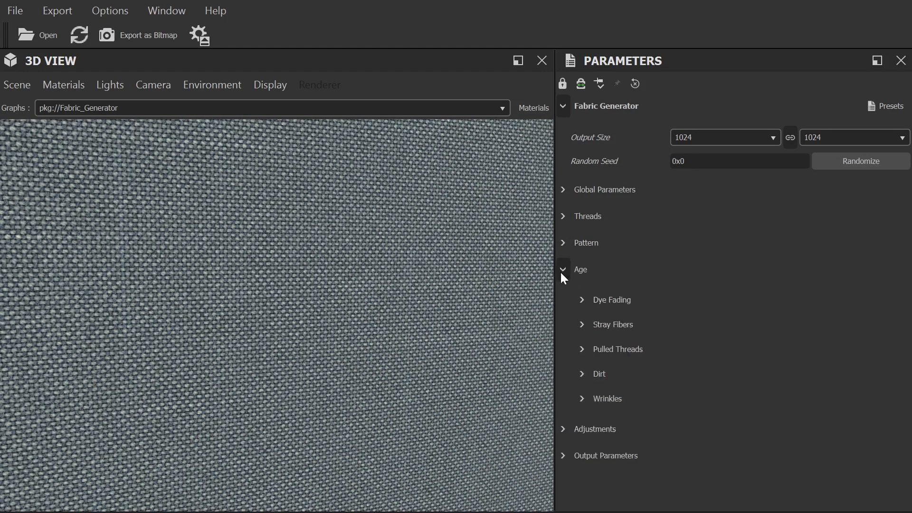
{"action": "left_click", "coordinate": [581, 299]}
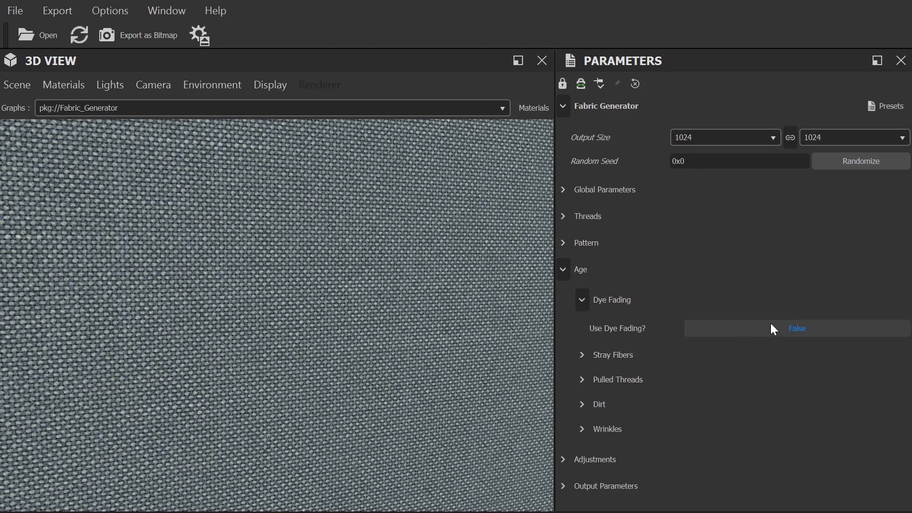
Toggle dye fading on and back off, then reveal the Stray Fibers settings.
{"action": "left_click", "coordinate": [789, 328]}
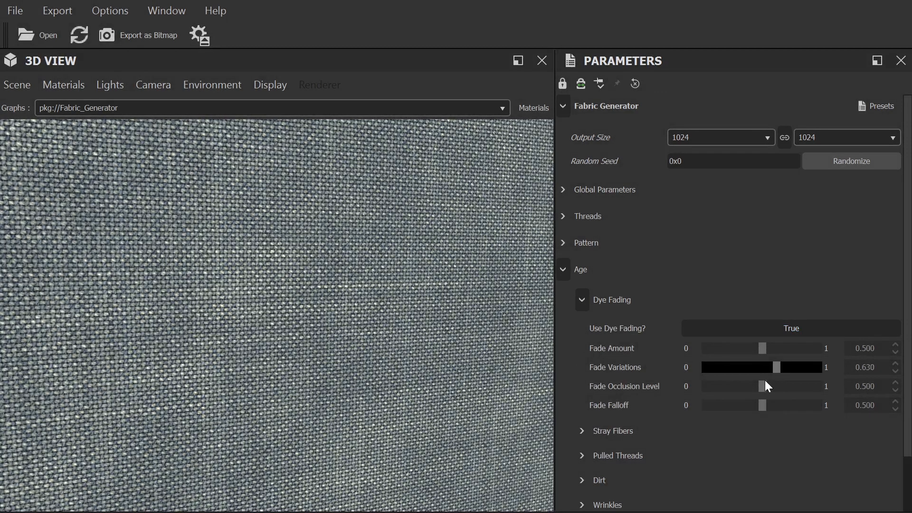
{"action": "left_click", "coordinate": [791, 327]}
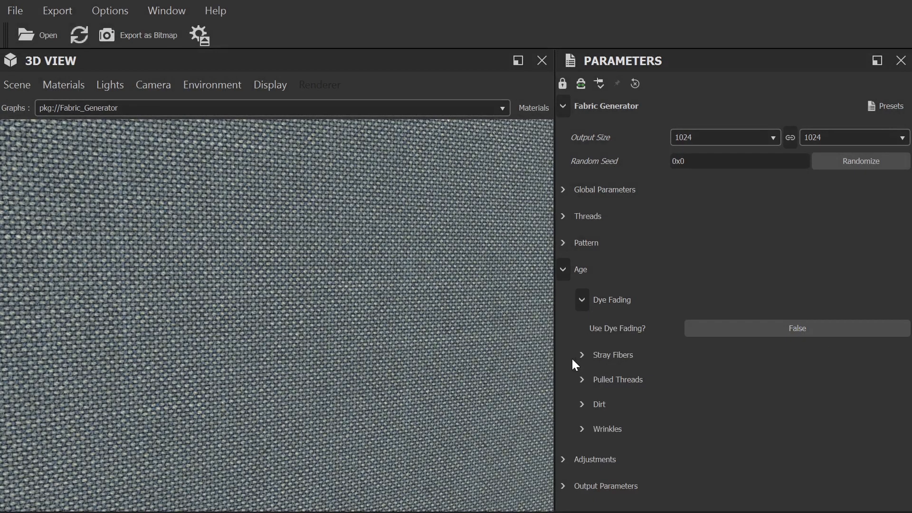
{"action": "left_click", "coordinate": [582, 355]}
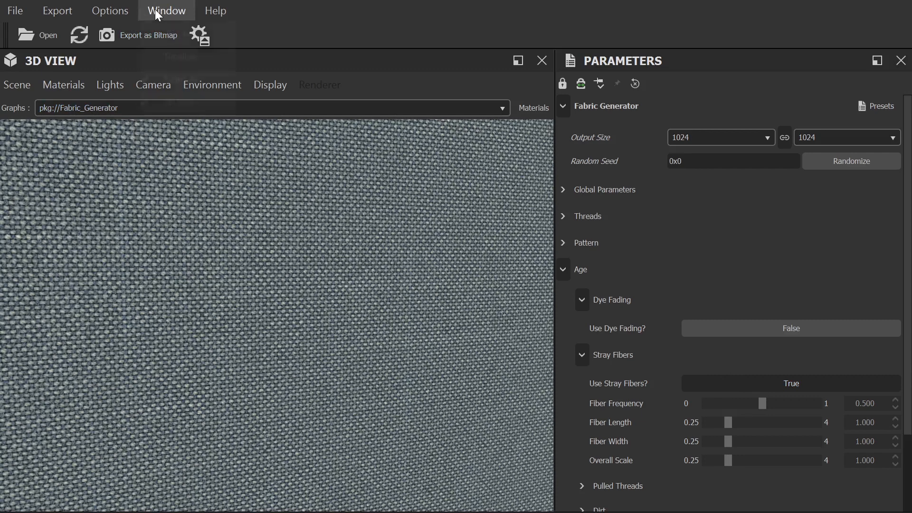
Show the base color map flat at 4096 output size, revealing stray fibers on the checks.
{"action": "left_click", "coordinate": [167, 10]}
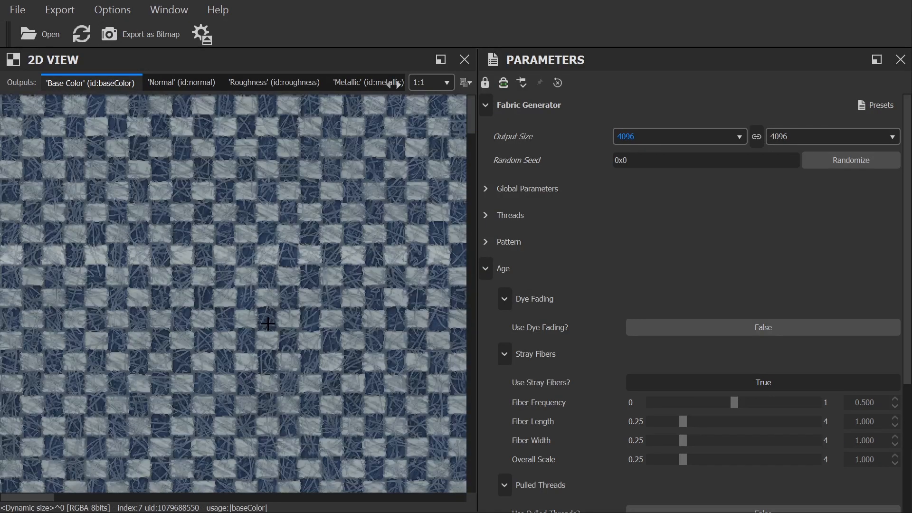
{"action": "mouse_move", "coordinate": [386, 384]}
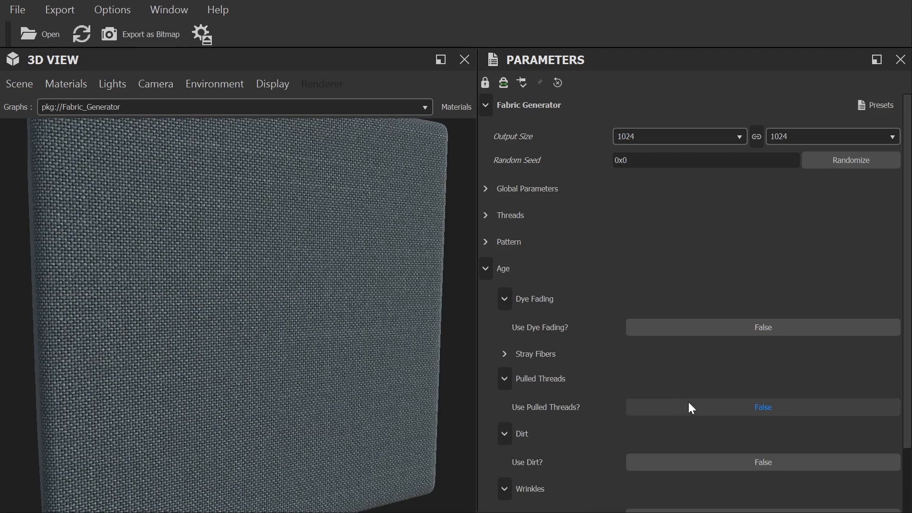
Leave pulled threads off and enable dirt (amount 0.531) and wrinkles (intensity 1.164).
{"action": "left_click", "coordinate": [763, 406]}
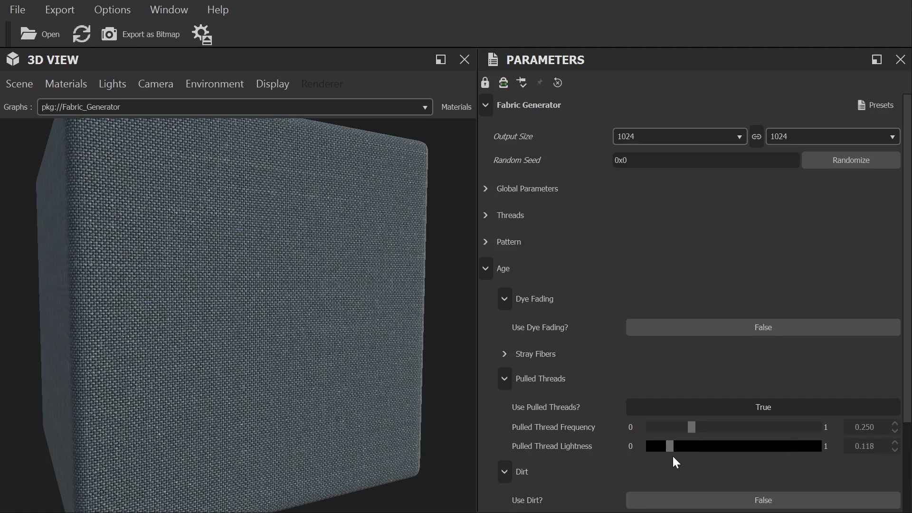
{"action": "left_click", "coordinate": [764, 407]}
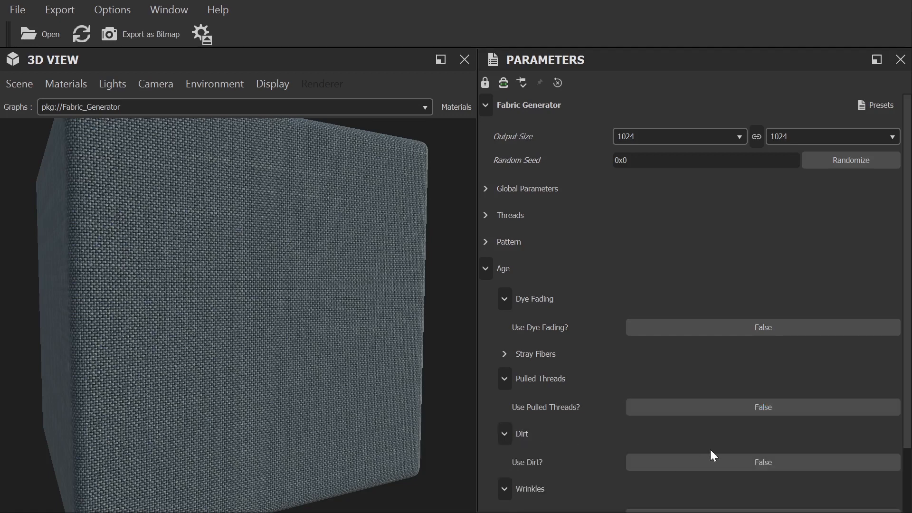
{"action": "left_click", "coordinate": [763, 461]}
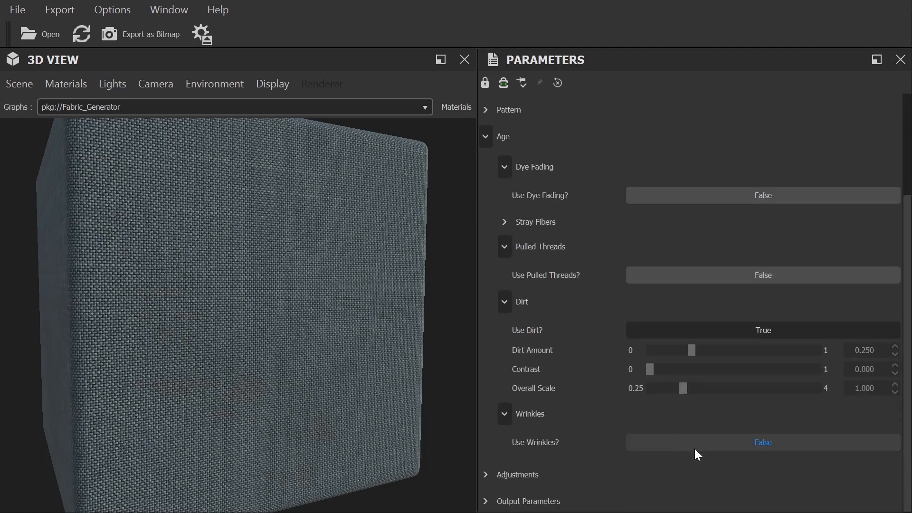
{"action": "left_click", "coordinate": [764, 442]}
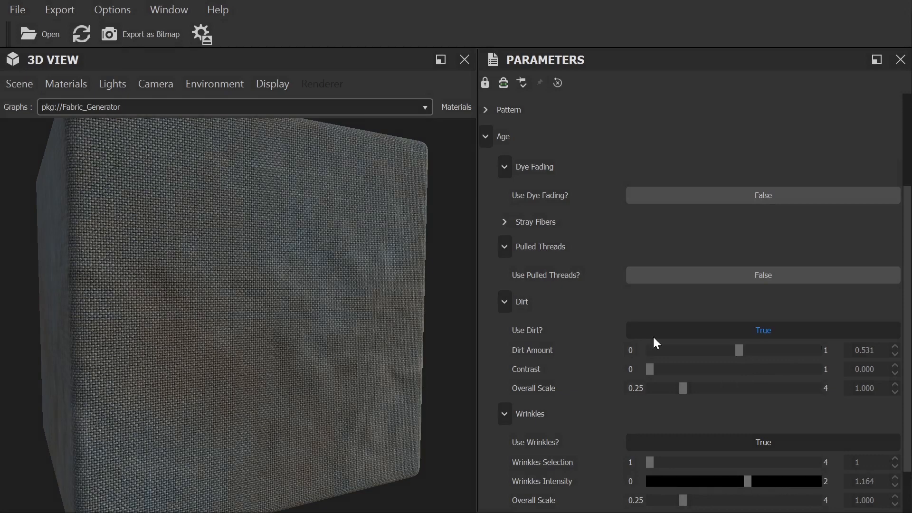
{"action": "scroll", "scroll_direction": "down", "scroll_amount": 3}
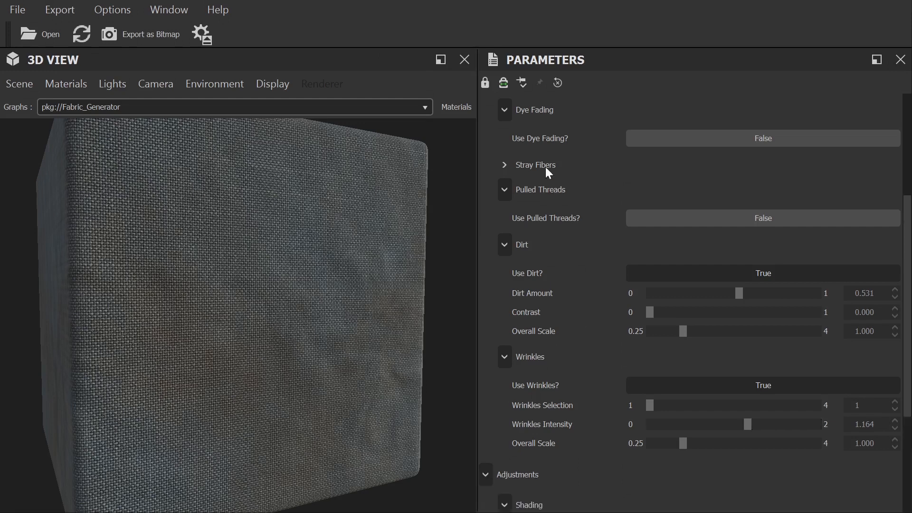
{"action": "scroll", "scroll_direction": "up", "scroll_amount": 3}
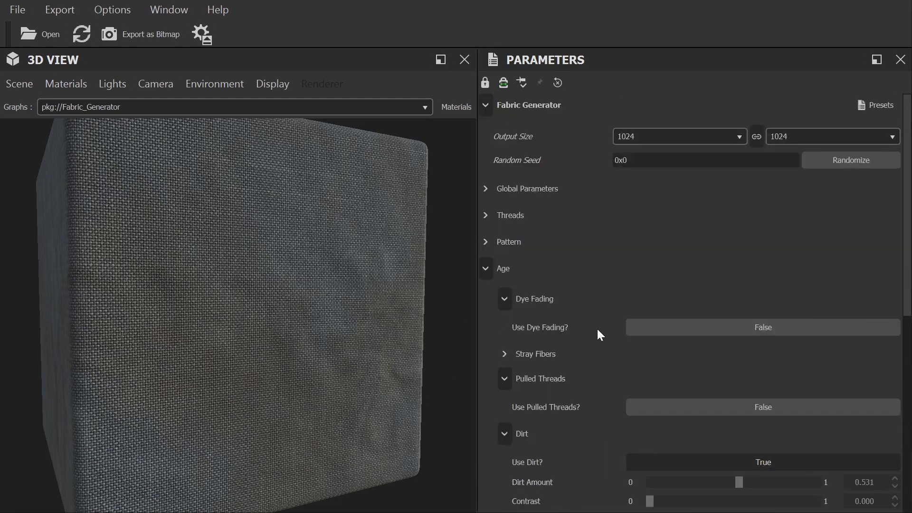
Under Adjustments > Shading, switch Normal Format from DirectX to OpenGL.
{"action": "left_click", "coordinate": [485, 268]}
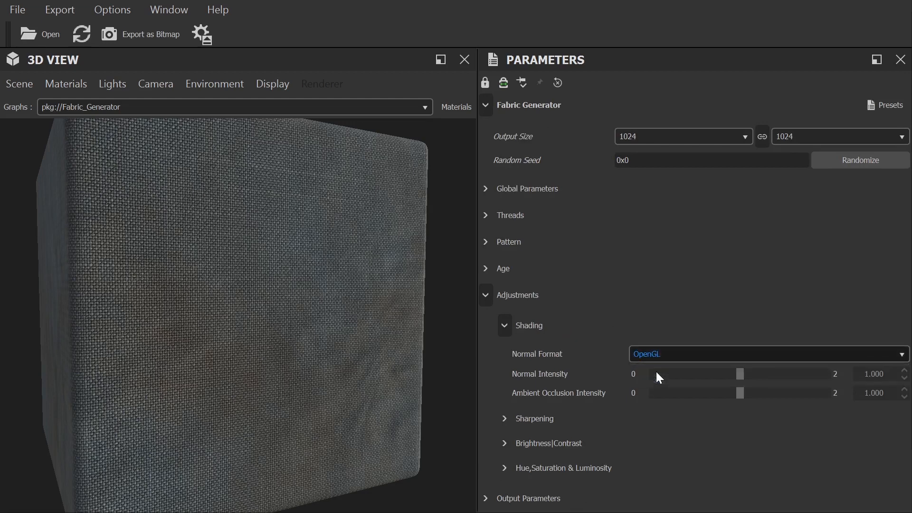
{"action": "left_click", "coordinate": [767, 354]}
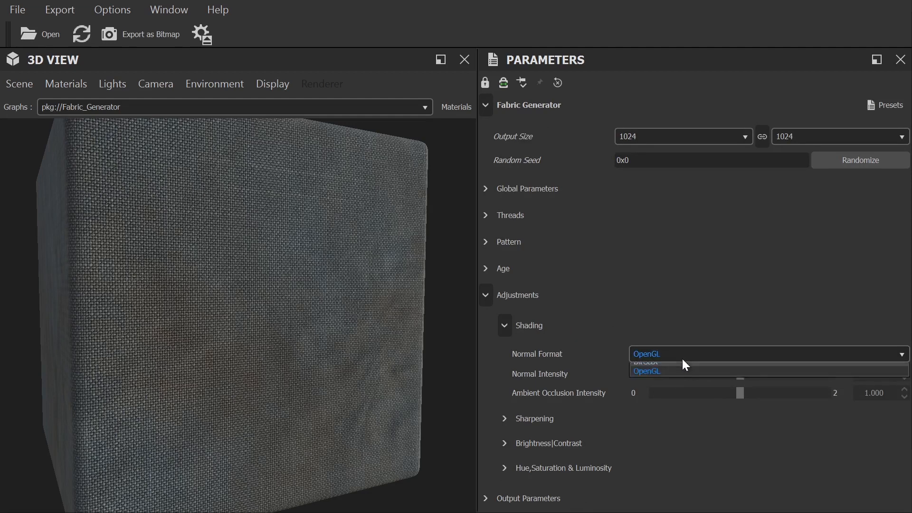
{"action": "left_click", "coordinate": [644, 361]}
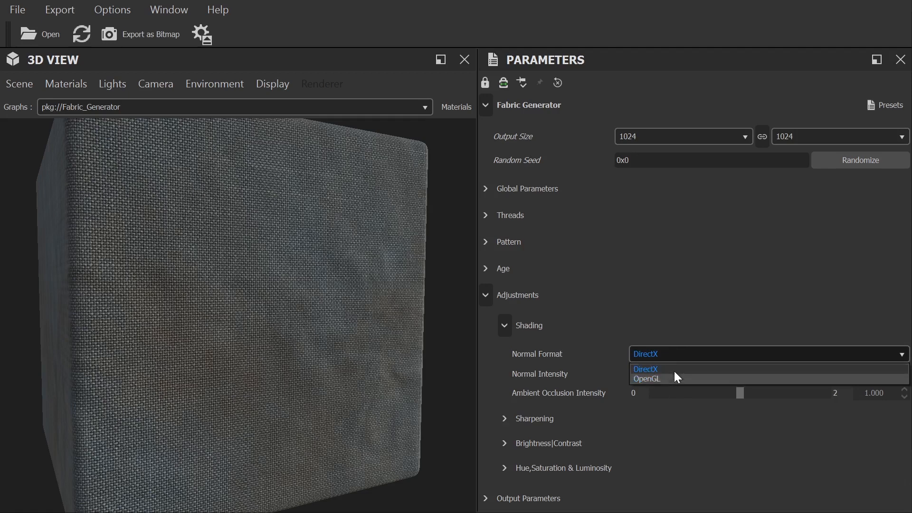
{"action": "left_click", "coordinate": [647, 380]}
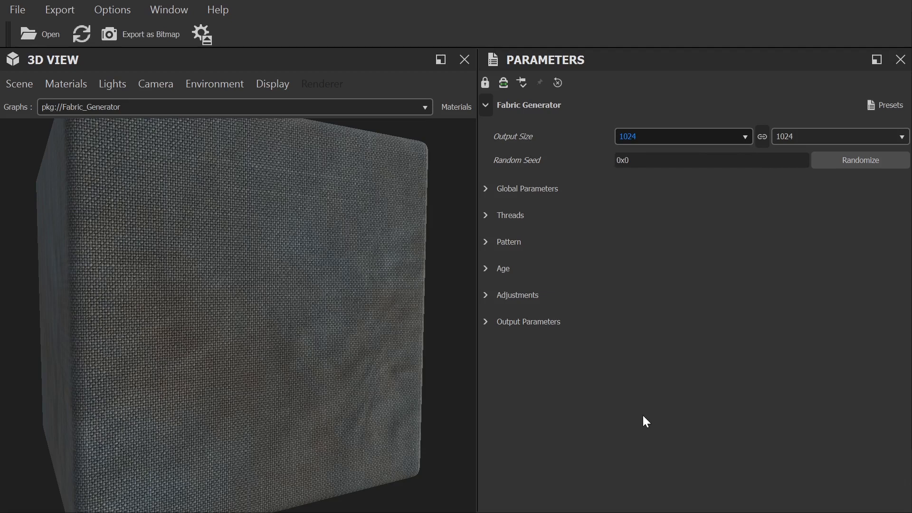
Set the output size to 4096 and bring up Export as Bitmap.
{"action": "left_click", "coordinate": [683, 136]}
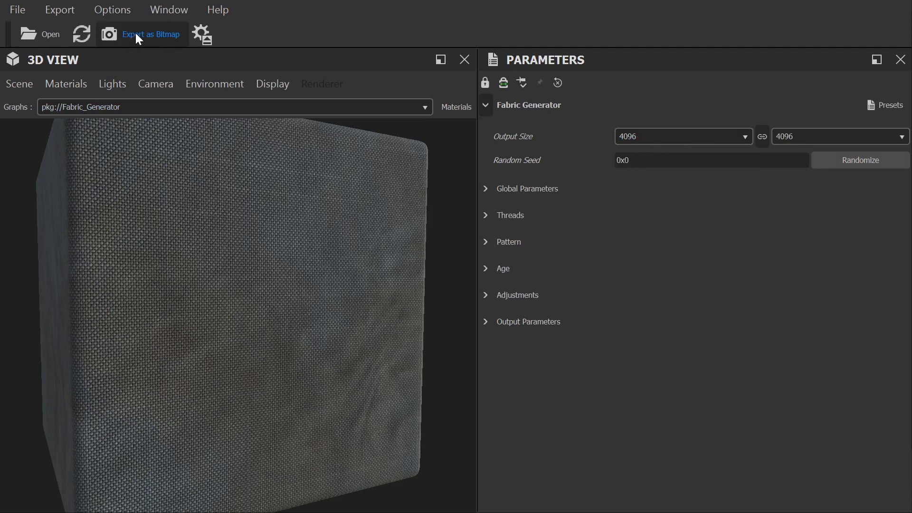
{"action": "left_click", "coordinate": [150, 34]}
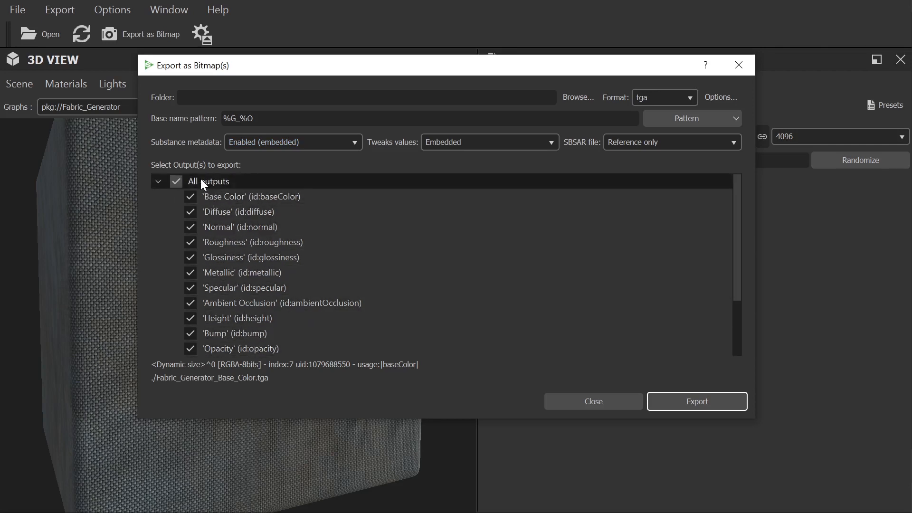
Export only the Base Color, Normal, Roughness and Height outputs.
{"action": "left_click", "coordinate": [251, 196]}
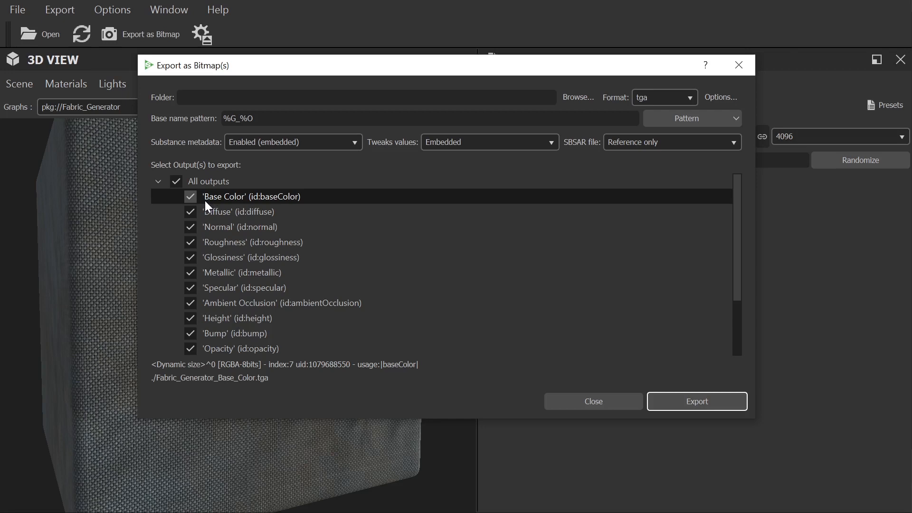
{"action": "left_click", "coordinate": [176, 180]}
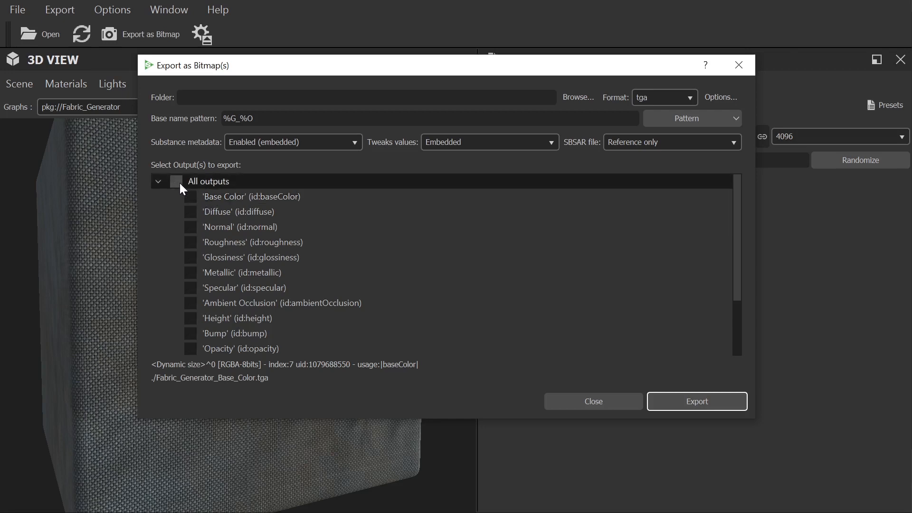
{"action": "left_click", "coordinate": [190, 196]}
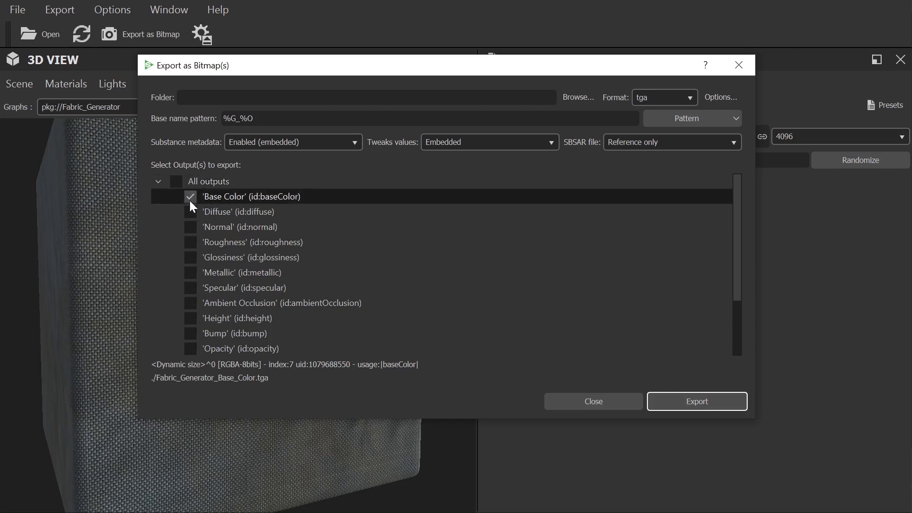
{"action": "left_click", "coordinate": [191, 241]}
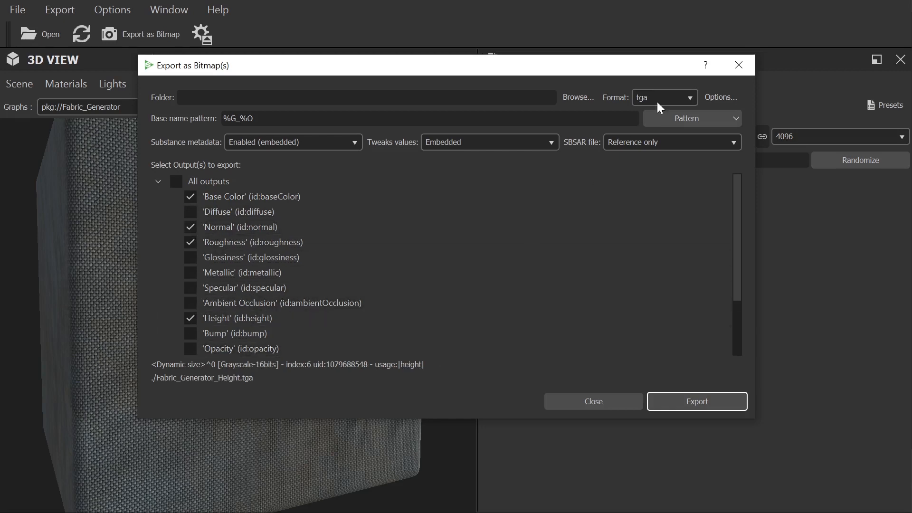
Set the export format to tif and browse for a destination folder.
{"action": "left_click", "coordinate": [664, 97]}
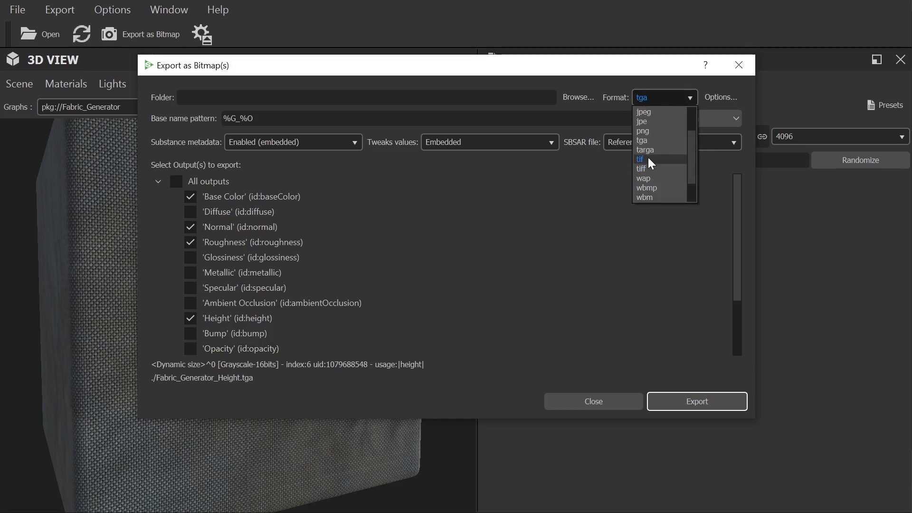
{"action": "left_click", "coordinate": [640, 159]}
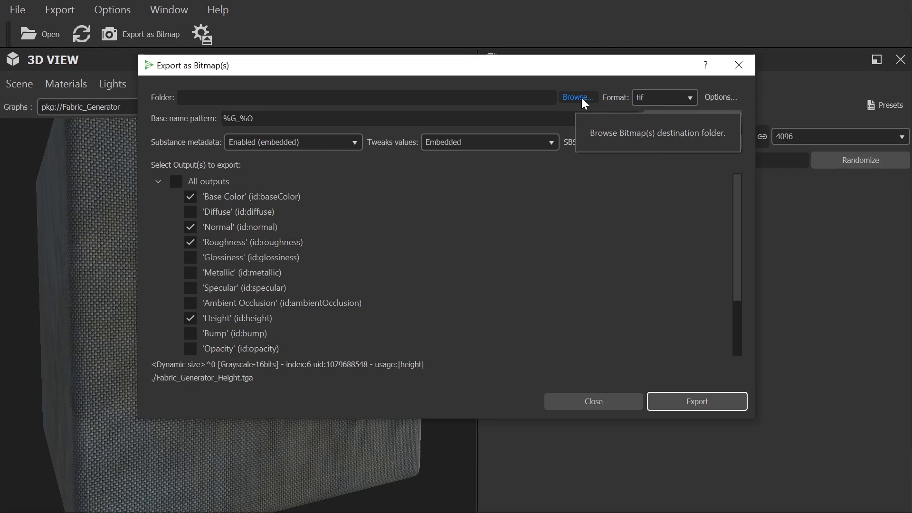
{"action": "left_click", "coordinate": [576, 97]}
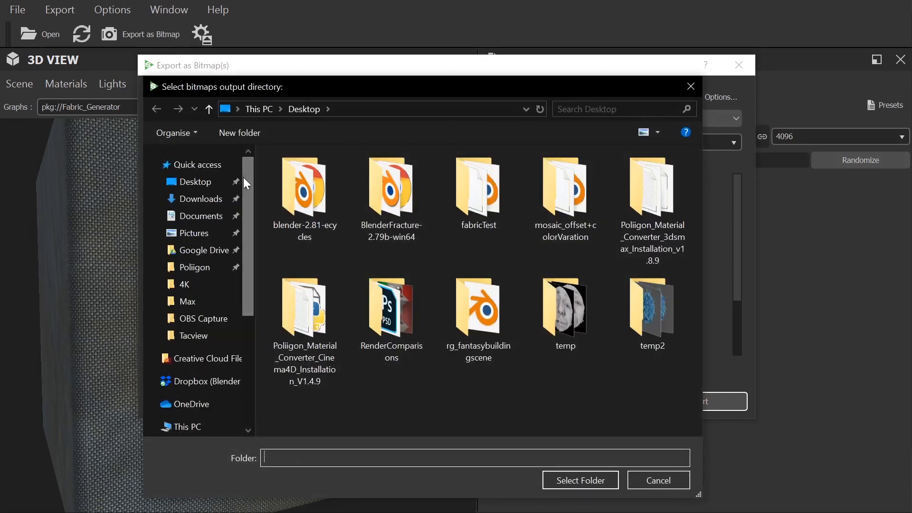
Choose Desktop as the destination and export the four texture maps.
{"action": "left_click", "coordinate": [580, 480]}
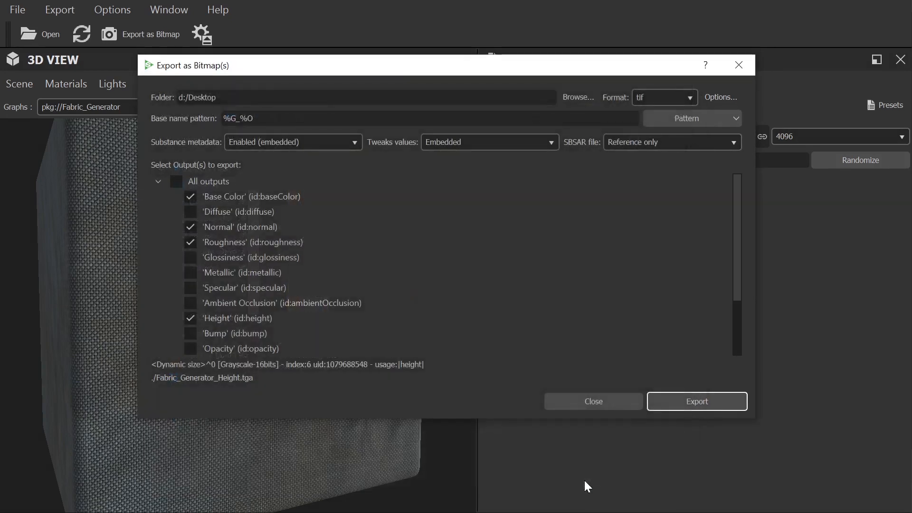
{"action": "mouse_move", "coordinate": [593, 383]}
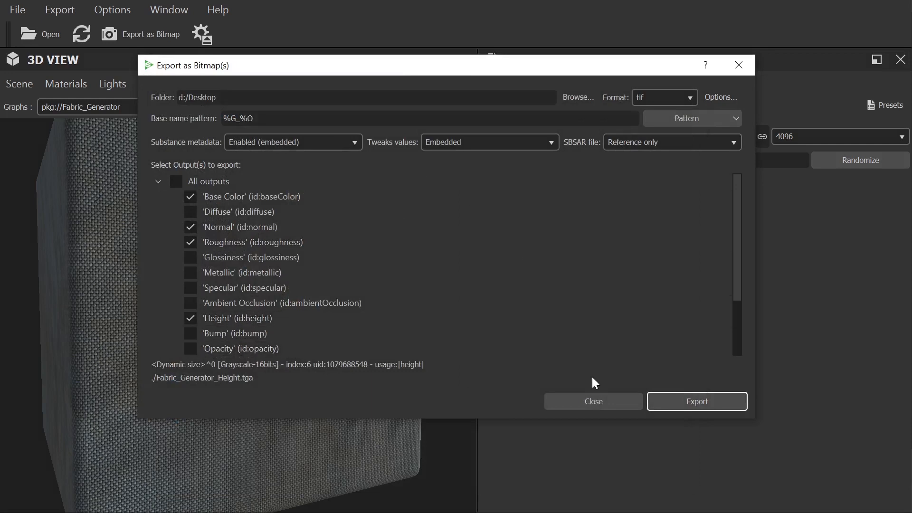
{"action": "left_click", "coordinate": [696, 401]}
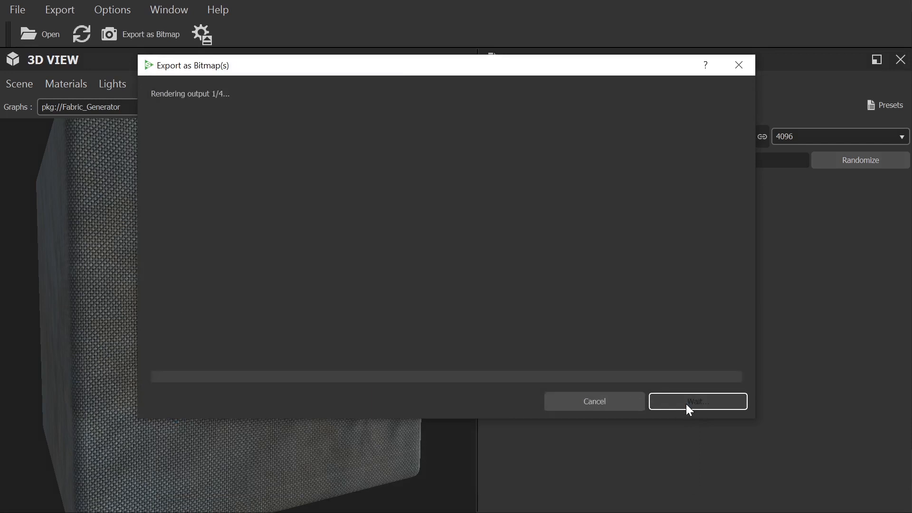